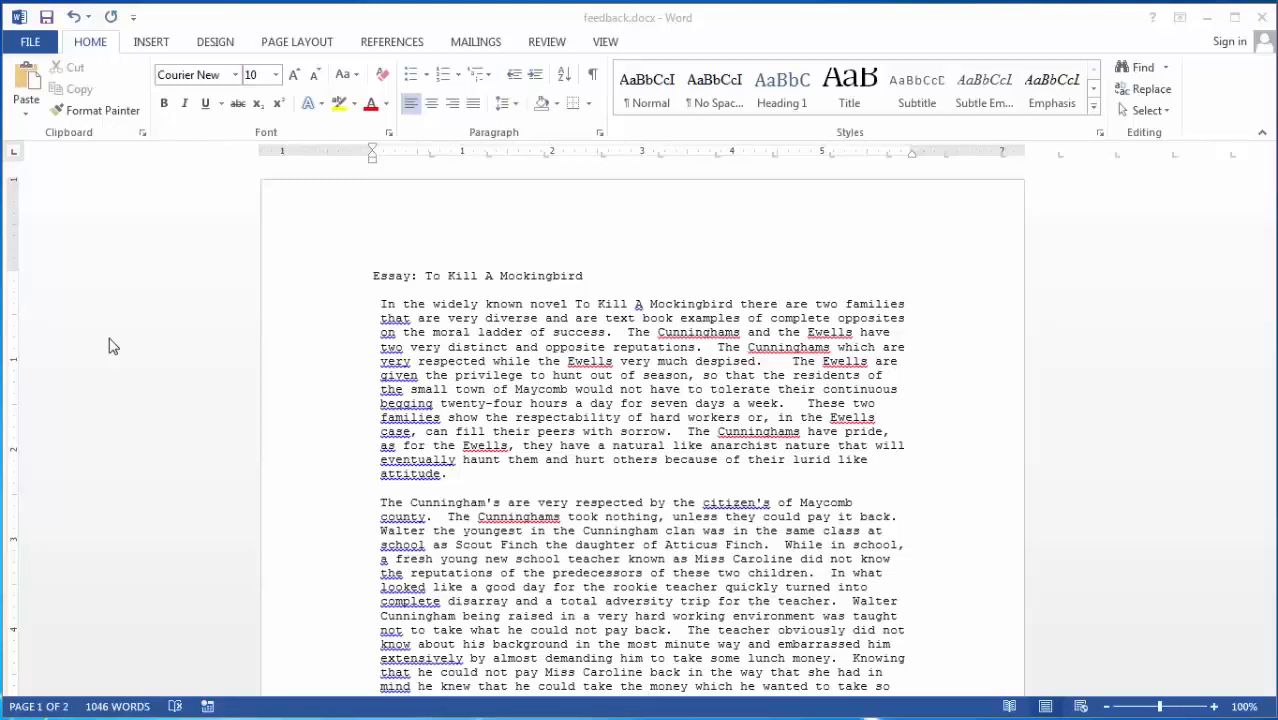
{"action": "mouse_move", "coordinate": [155, 340]}
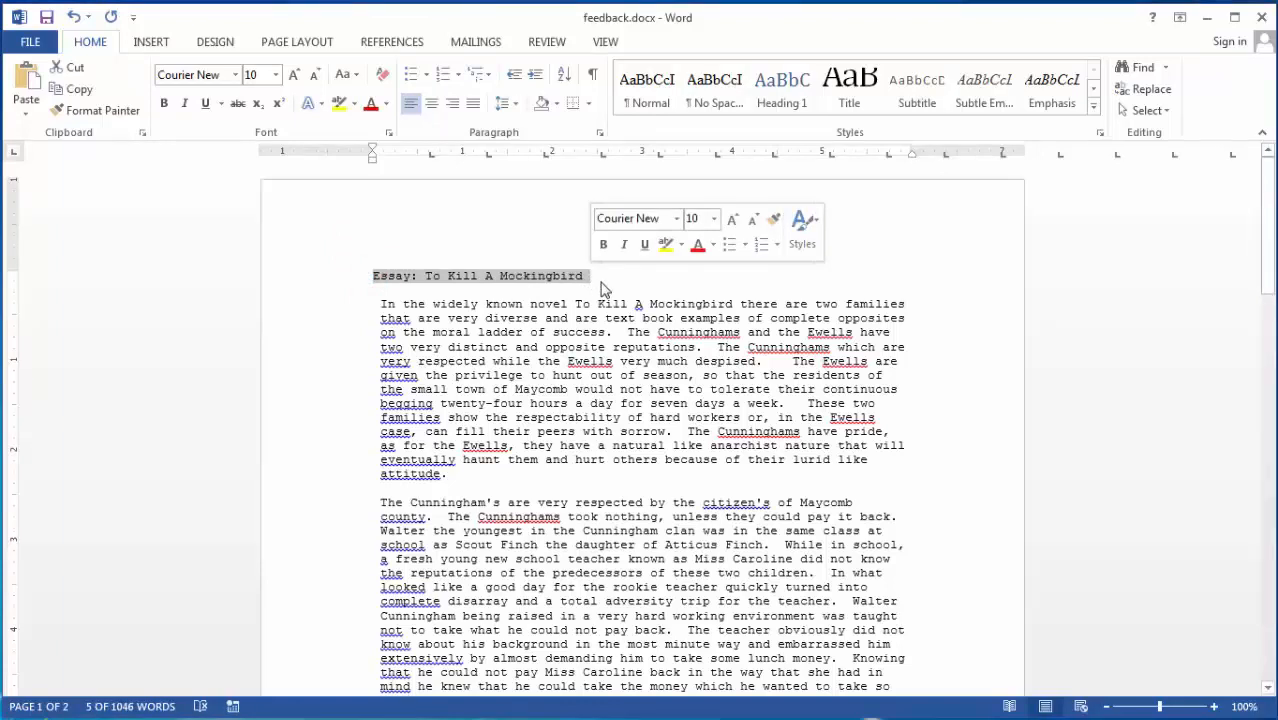
Step: Show the Revisions pane beside the essay and glance at the Show Markup options
{"action": "left_click", "coordinate": [547, 41]}
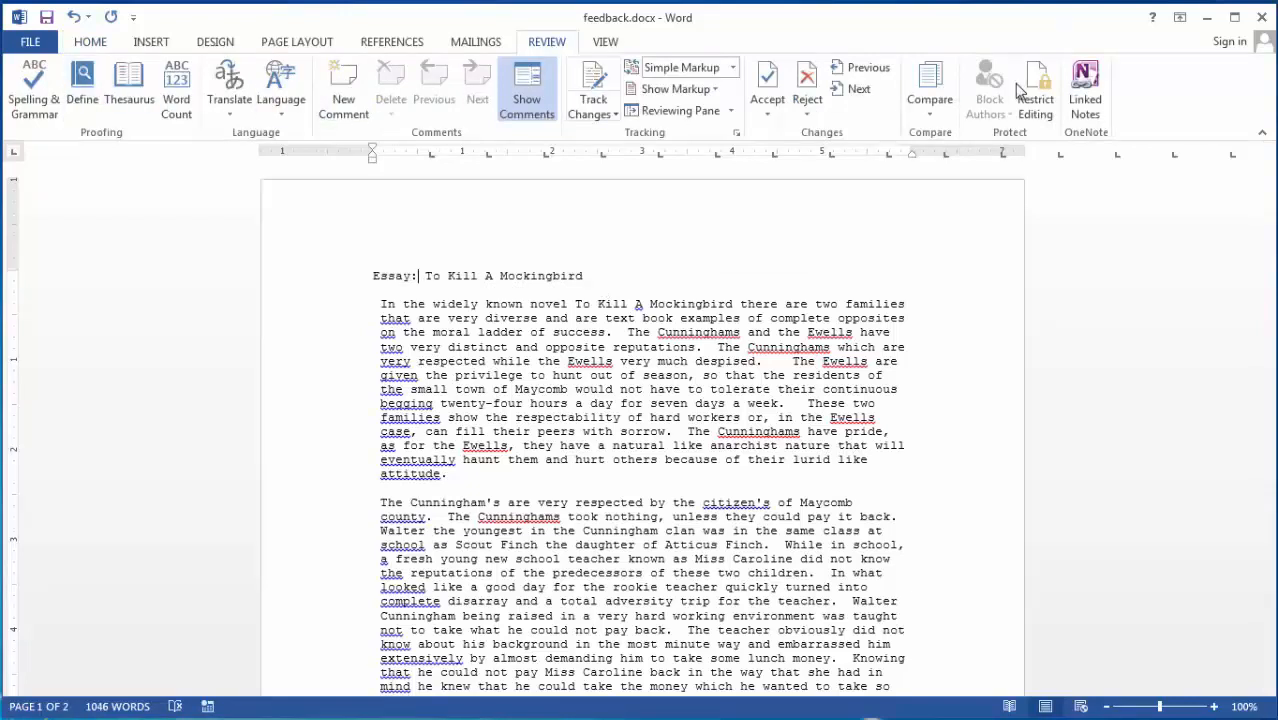
{"action": "mouse_move", "coordinate": [265, 214]}
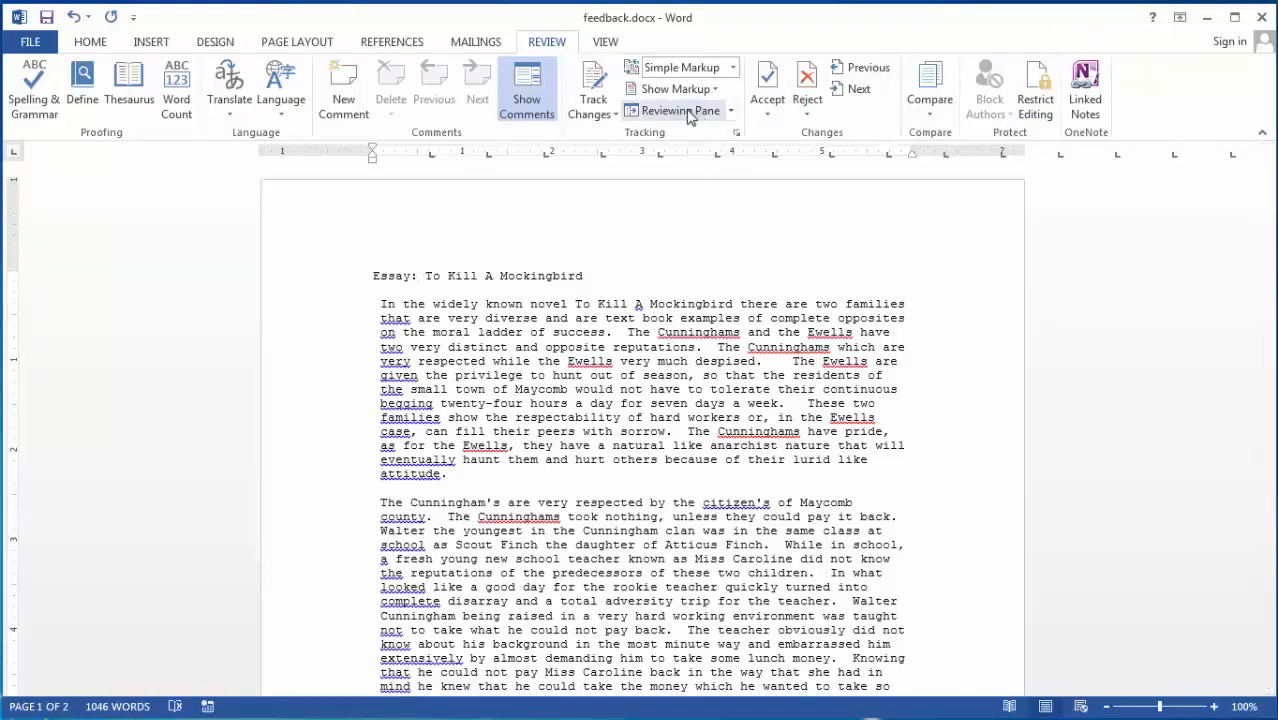
{"action": "left_click", "coordinate": [680, 110]}
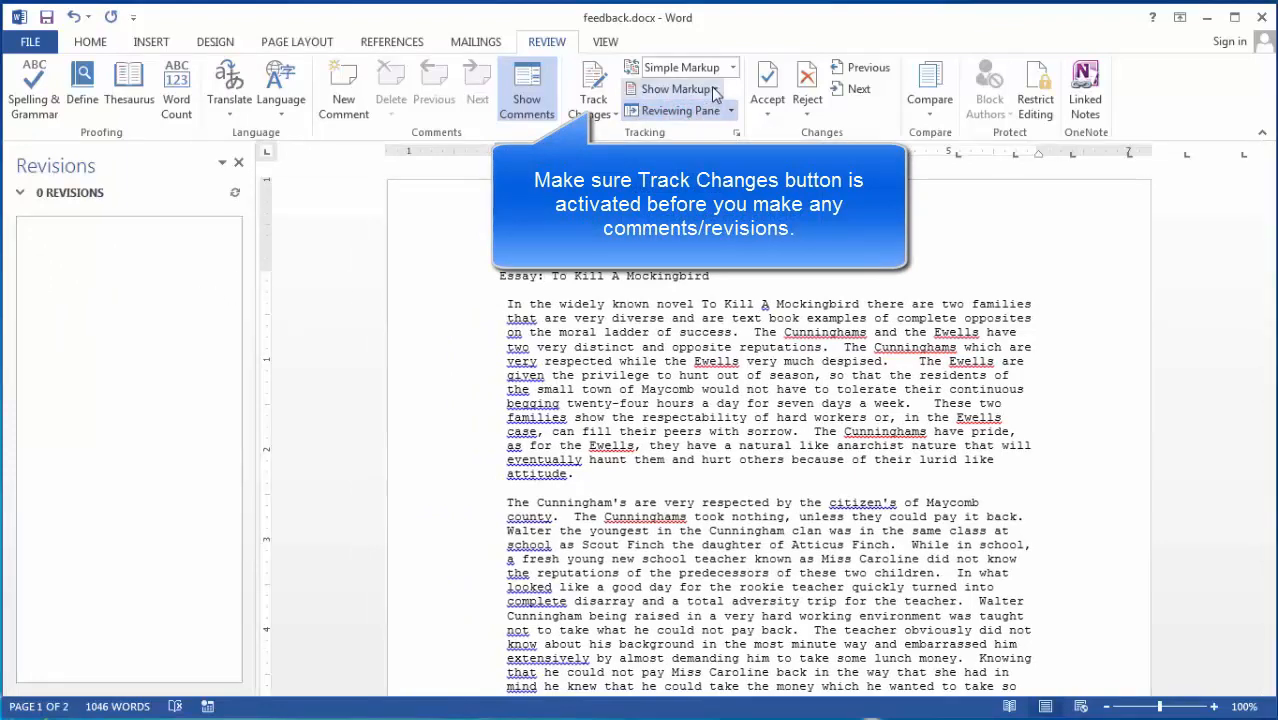
{"action": "left_click", "coordinate": [675, 89]}
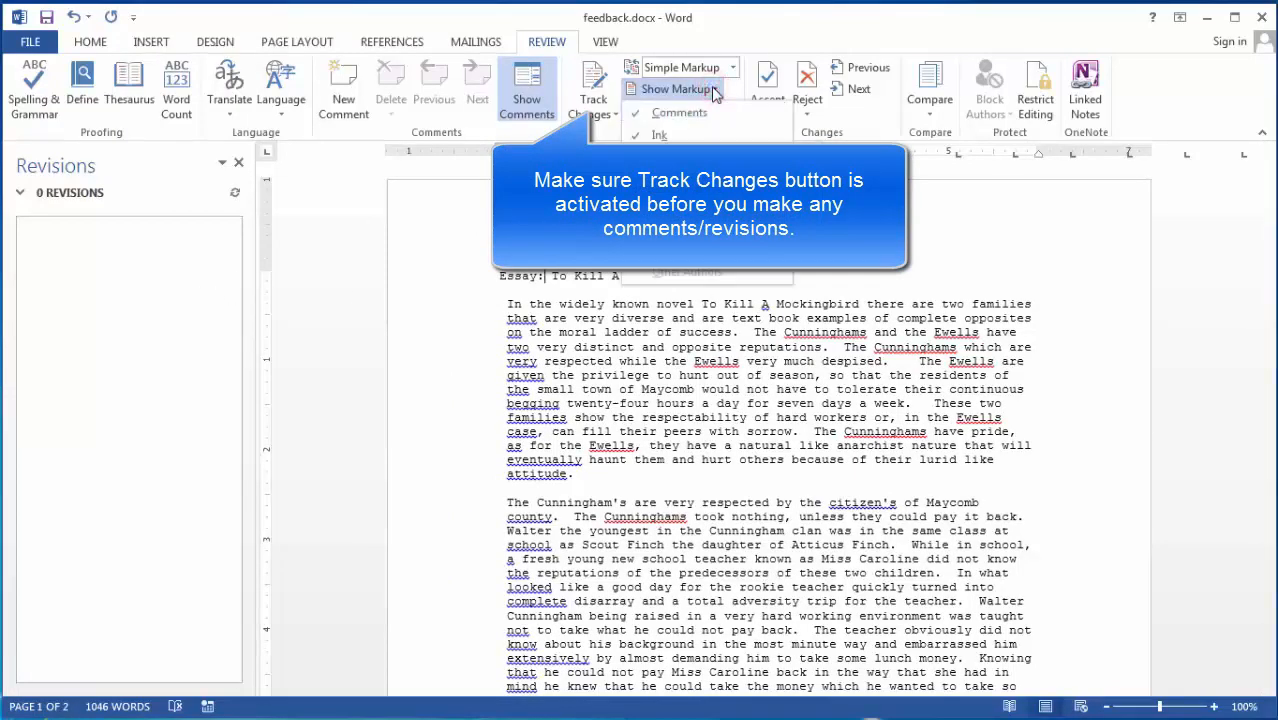
{"action": "left_click", "coordinate": [680, 89]}
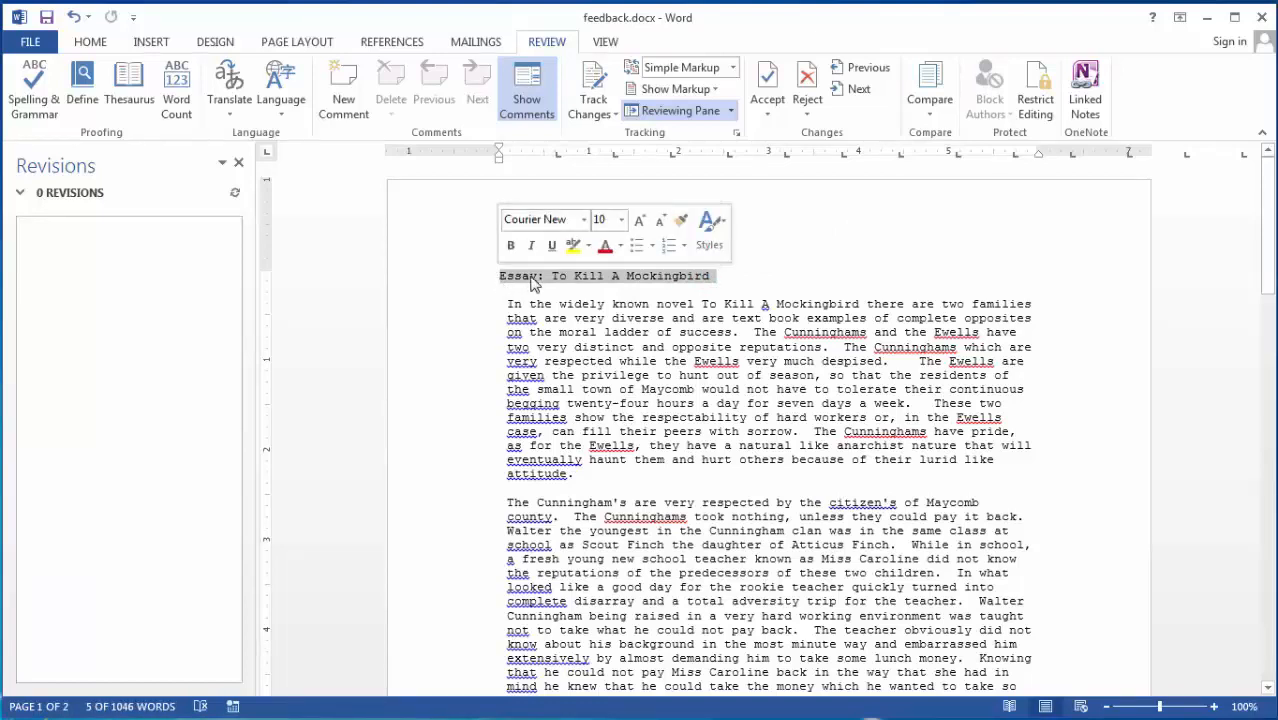
Step: Attach an empty comment to the essay title and check the markup Balloons options
{"action": "right_click", "coordinate": [535, 275]}
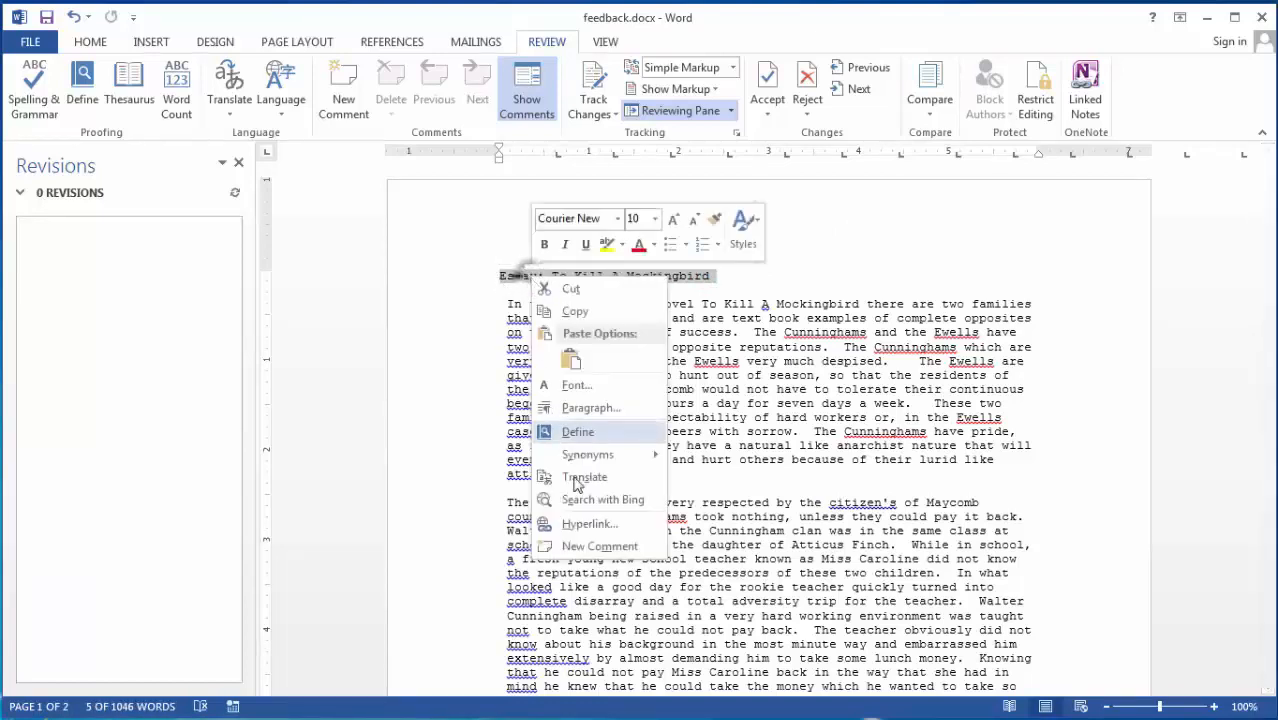
{"action": "mouse_move", "coordinate": [599, 546]}
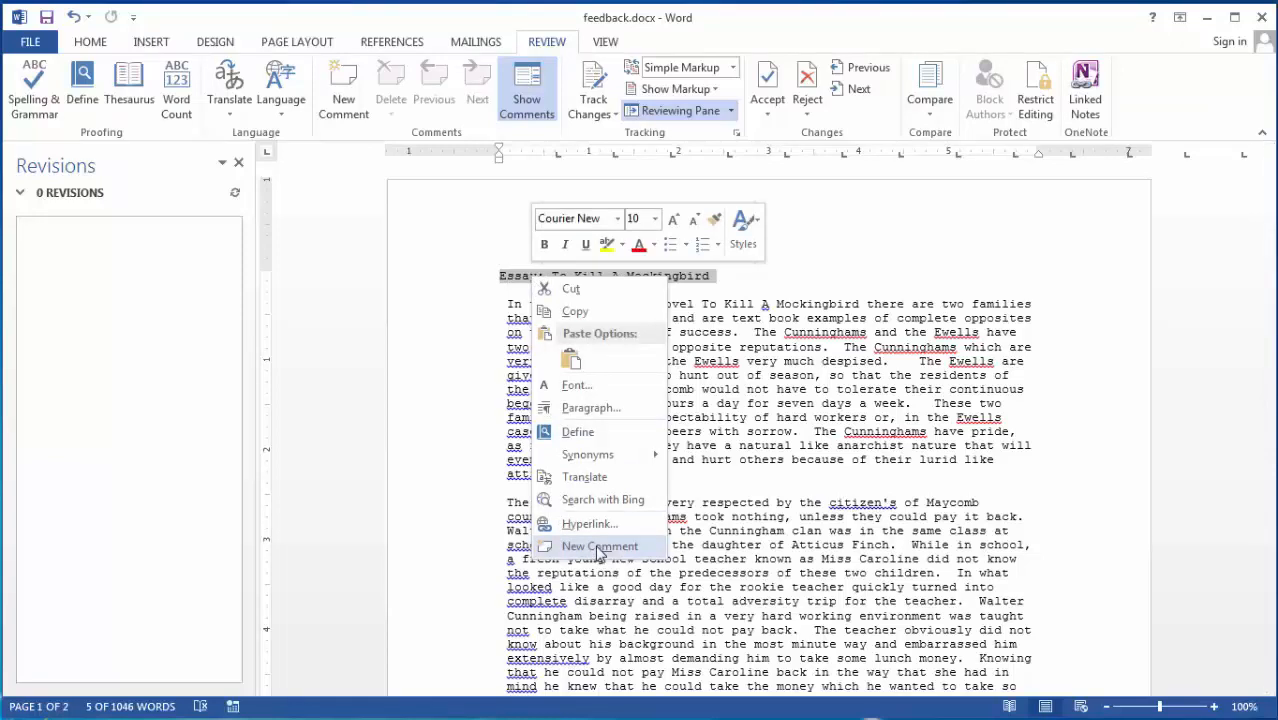
{"action": "left_click", "coordinate": [599, 545]}
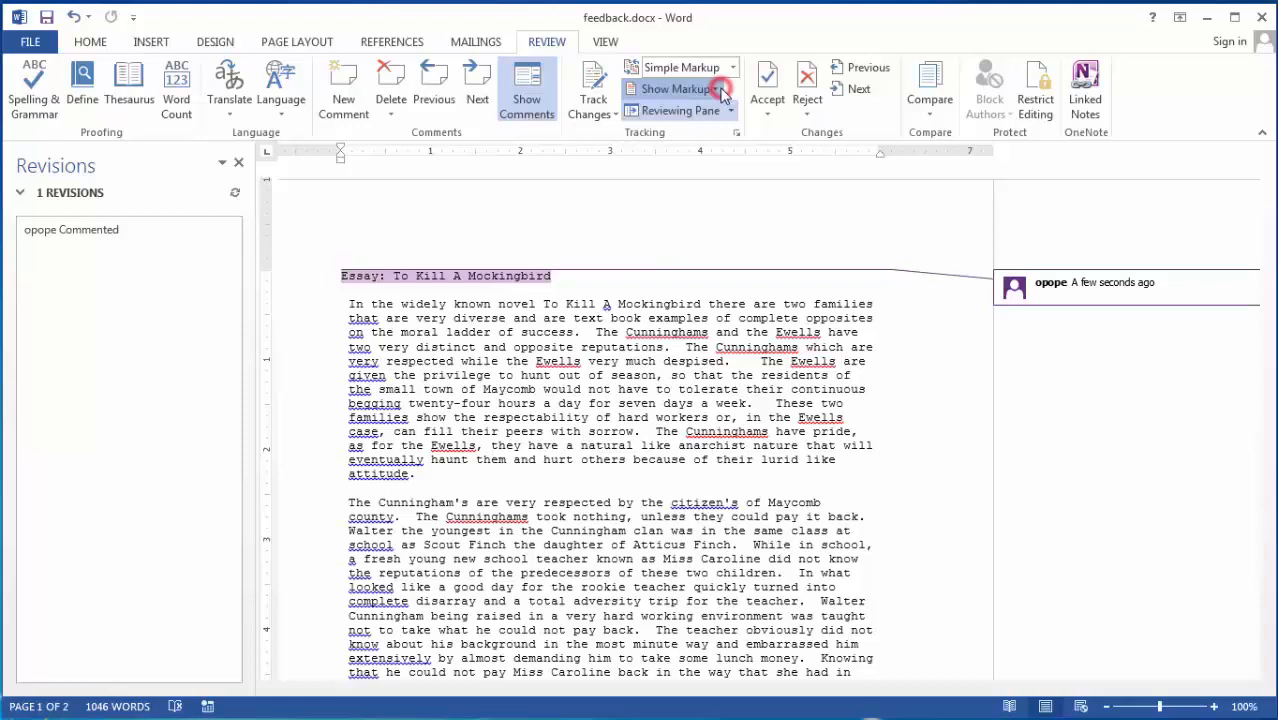
{"action": "left_click", "coordinate": [673, 89]}
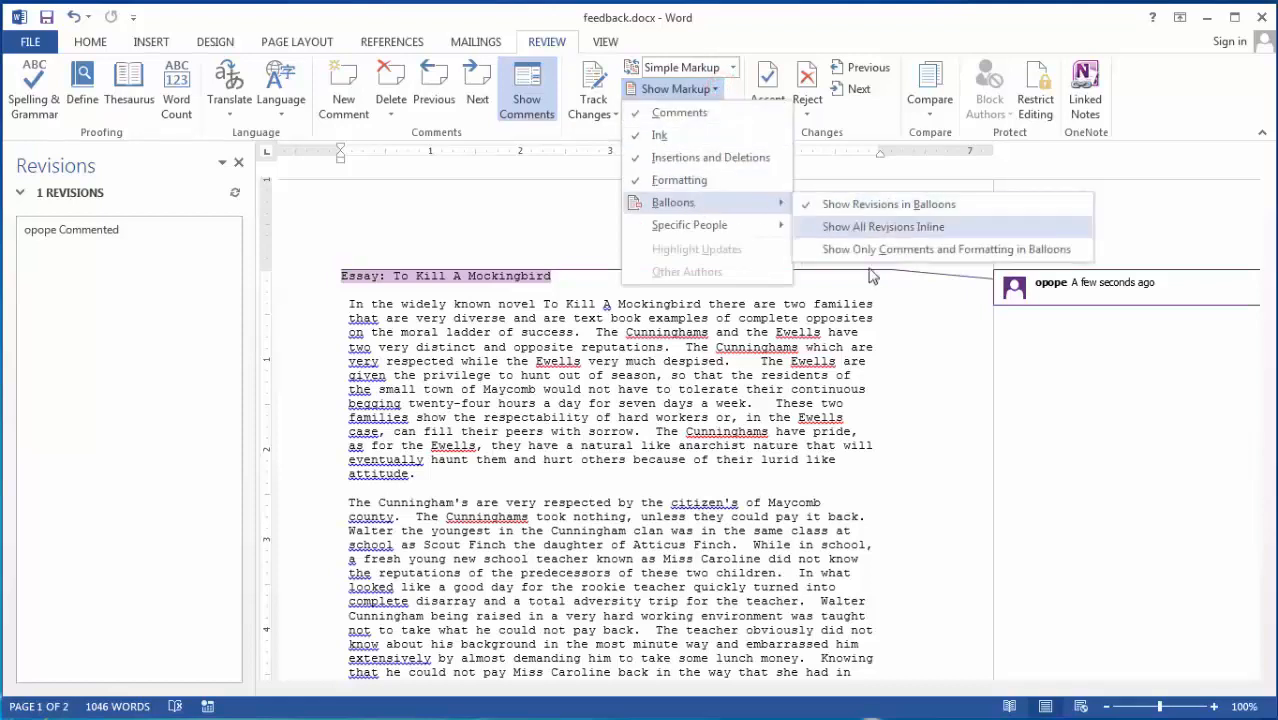
{"action": "left_click", "coordinate": [882, 226]}
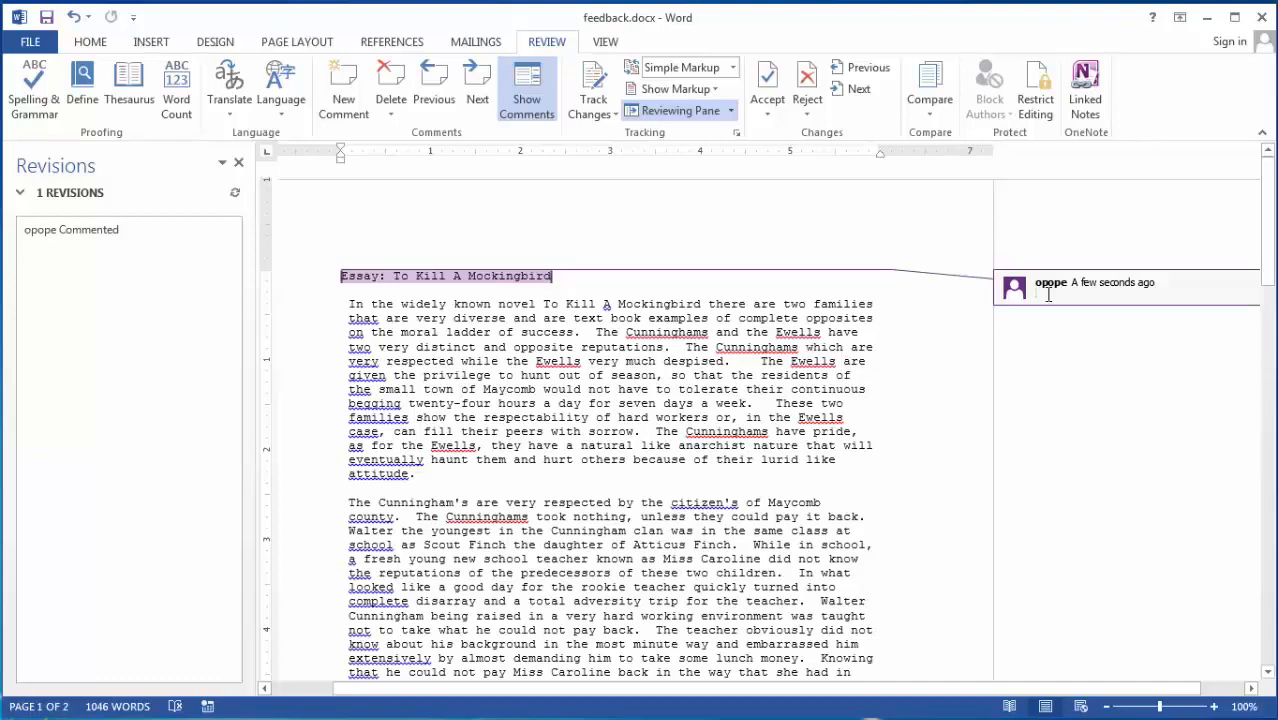
Step: Write 'Use a title that is more descriptive, one that indicates to the reader your main message.'
{"action": "type", "text": "Use a title that is more descrip"}
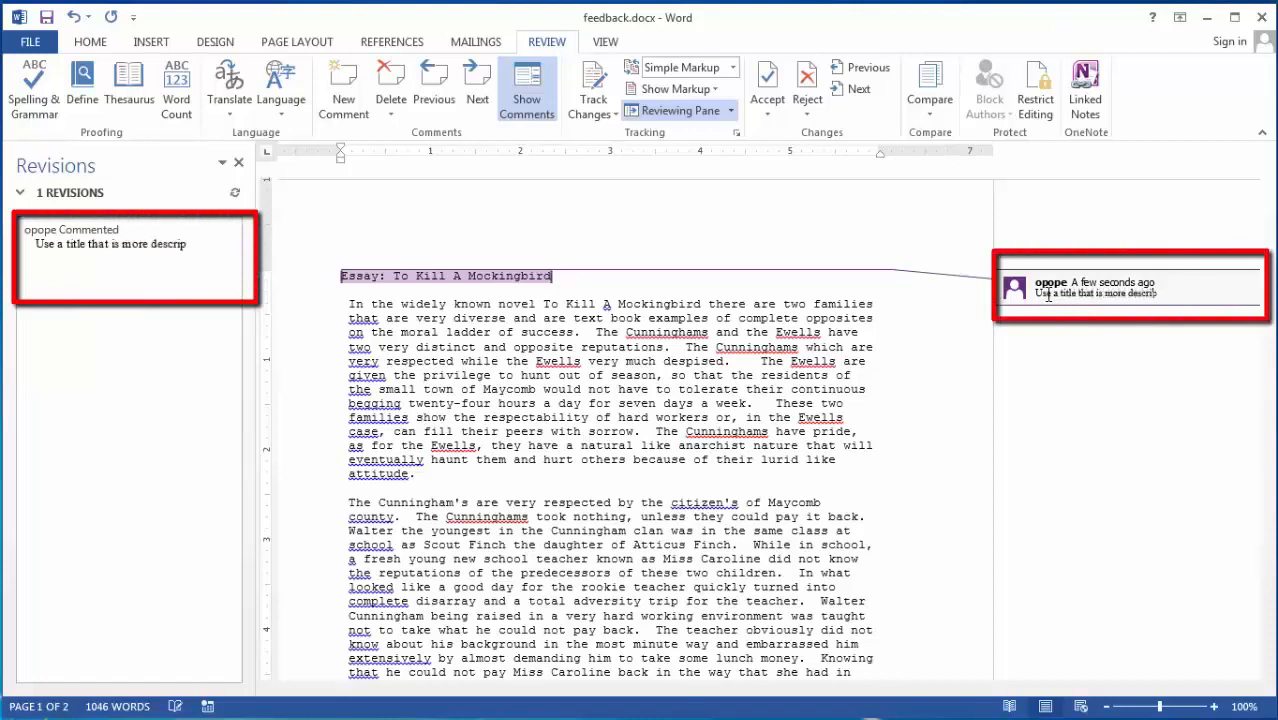
{"action": "type", "text": "tive, one that the"}
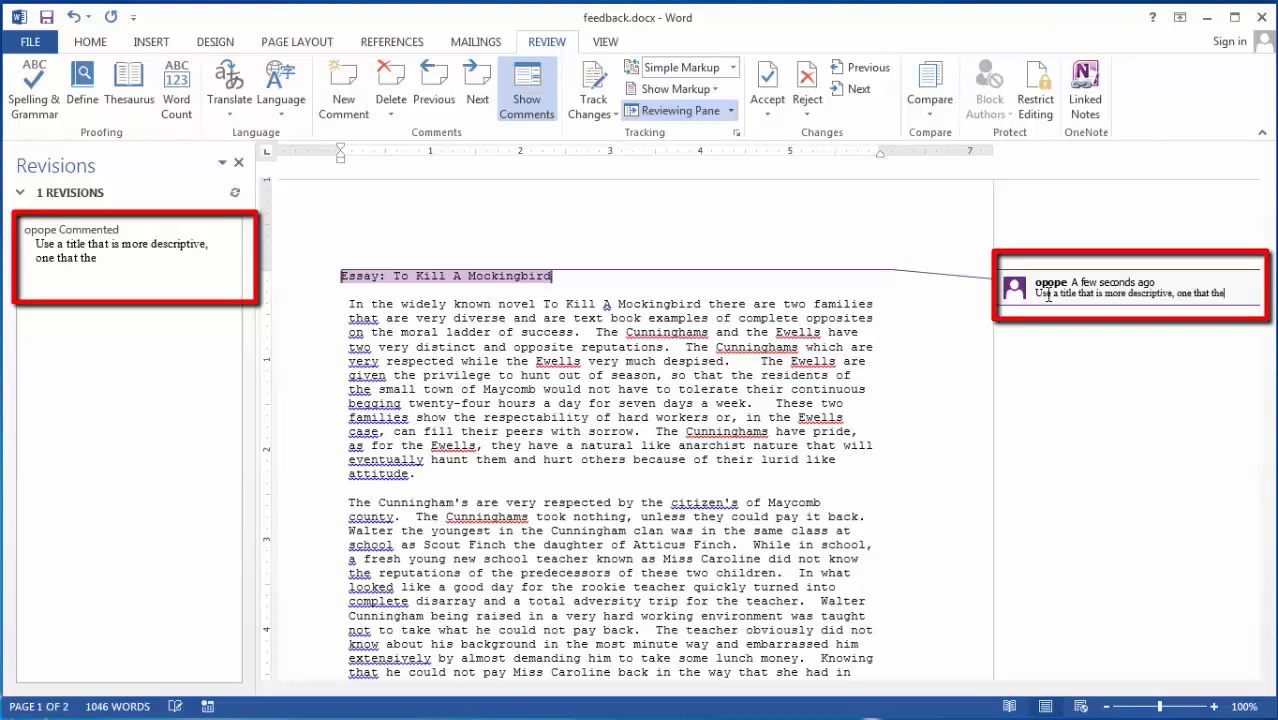
{"action": "type", "text": "indicates to"}
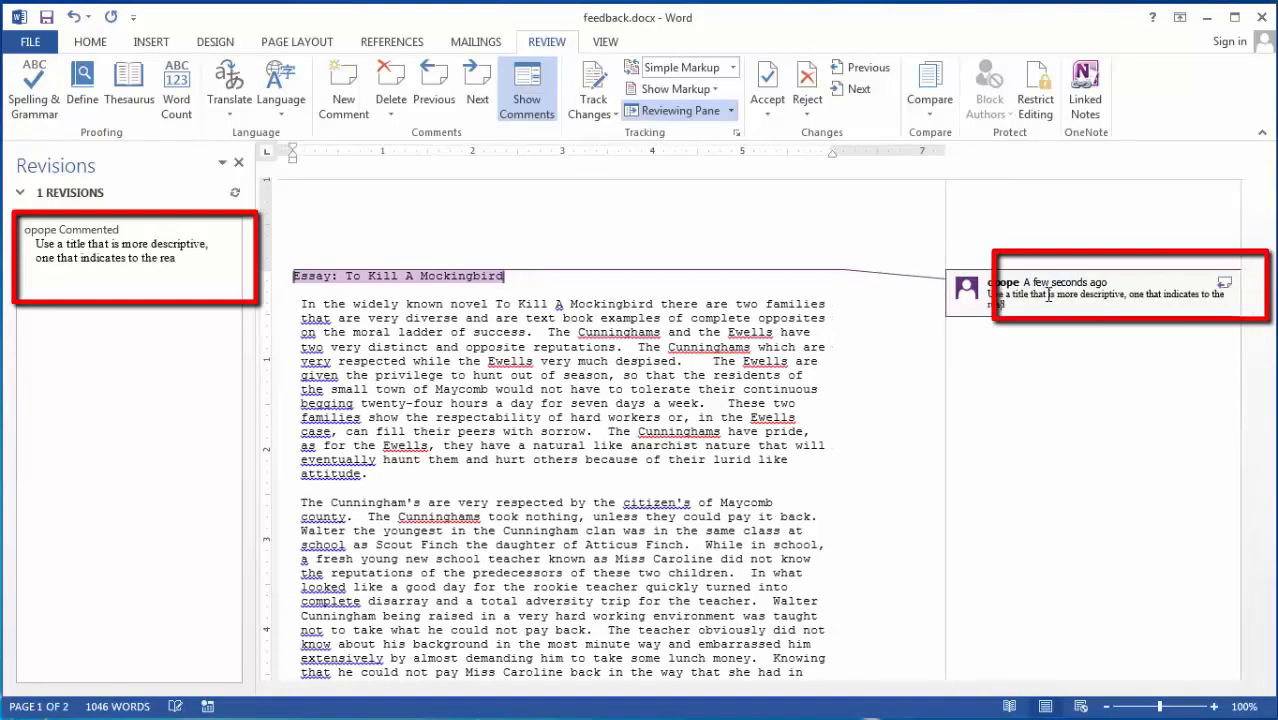
{"action": "type", "text": "der your main message."}
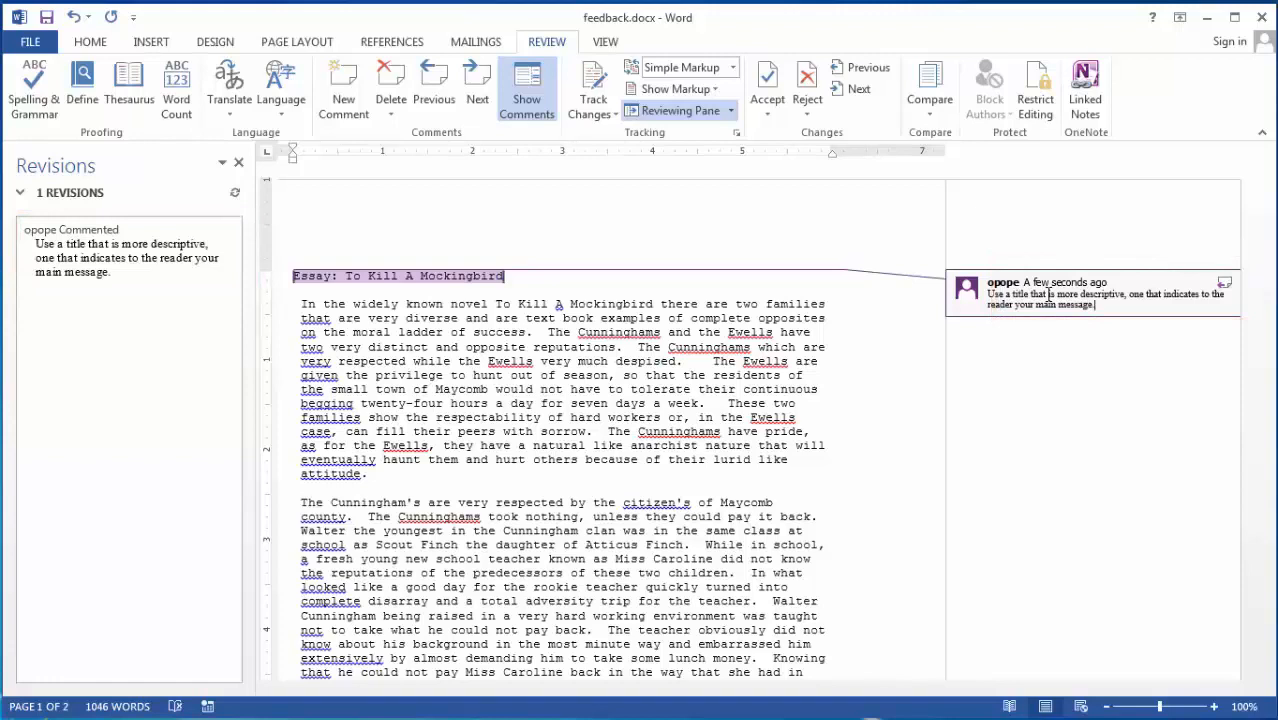
{"action": "mouse_move", "coordinate": [848, 281]}
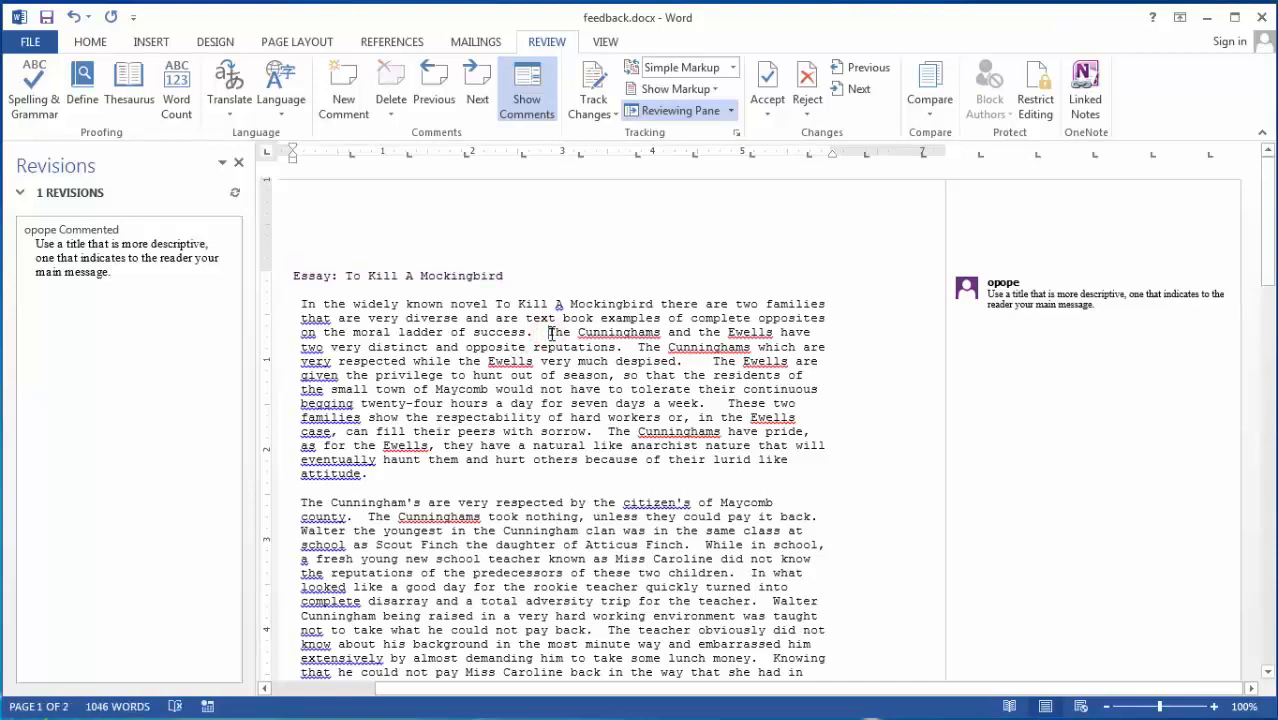
Step: Apply strikethrough to the sentence about the Cunninghams' and Ewells' opposite reputations
{"action": "left_click_drag", "start_coordinate": [548, 332], "coordinate": [823, 332]}
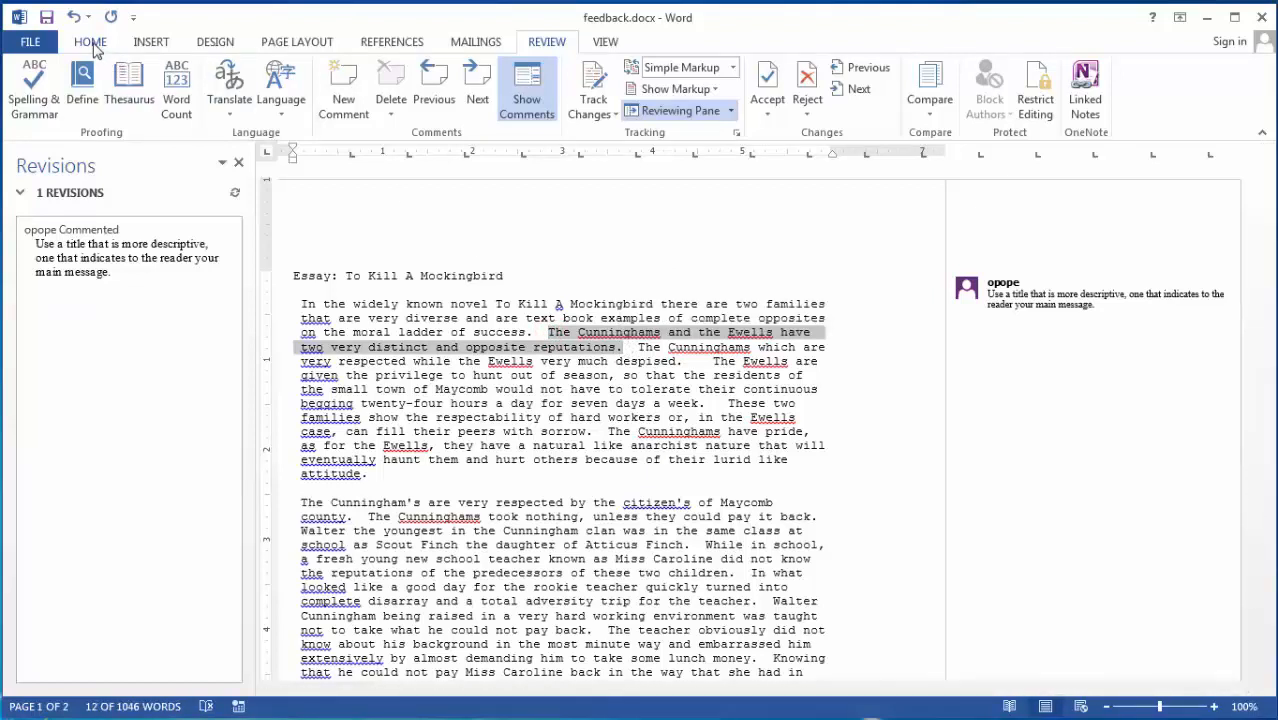
{"action": "left_click", "coordinate": [90, 41]}
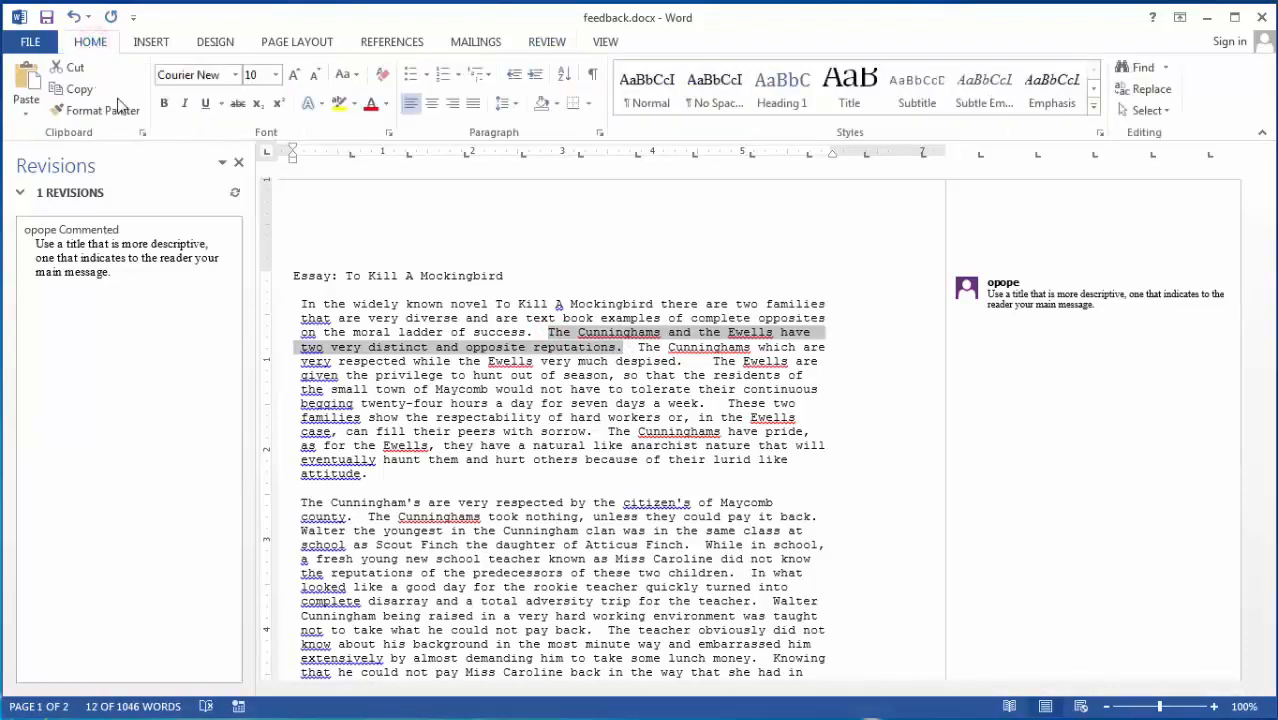
{"action": "mouse_move", "coordinate": [237, 104]}
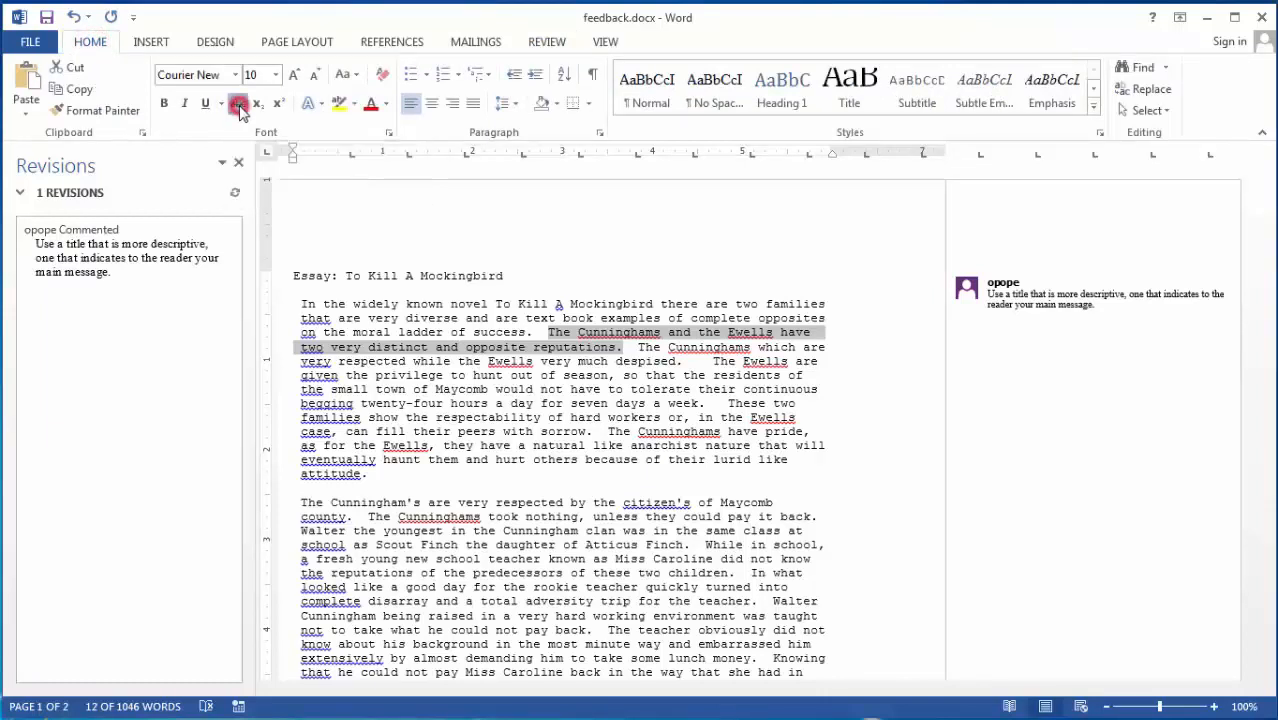
{"action": "left_click", "coordinate": [238, 103]}
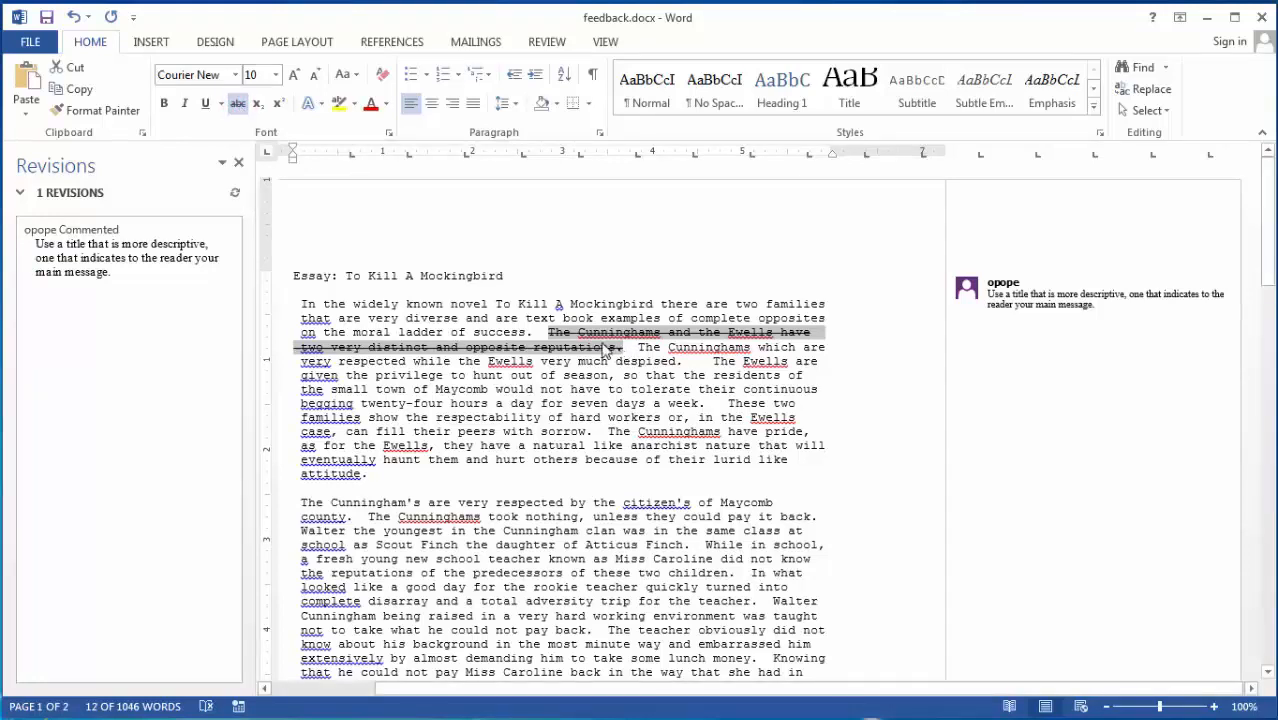
Step: Comment 'This section is irrelevant. Take this out.' on the struck-through sentence
{"action": "right_click", "coordinate": [607, 347]}
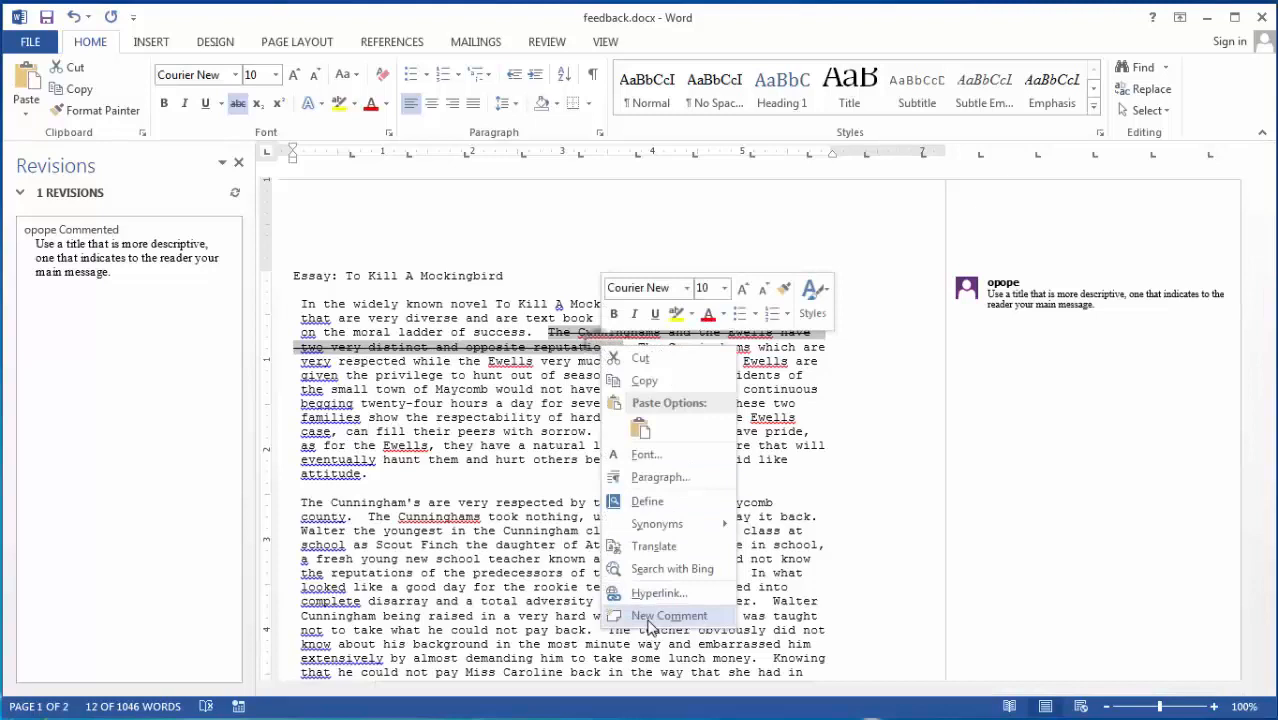
{"action": "left_click", "coordinate": [669, 615]}
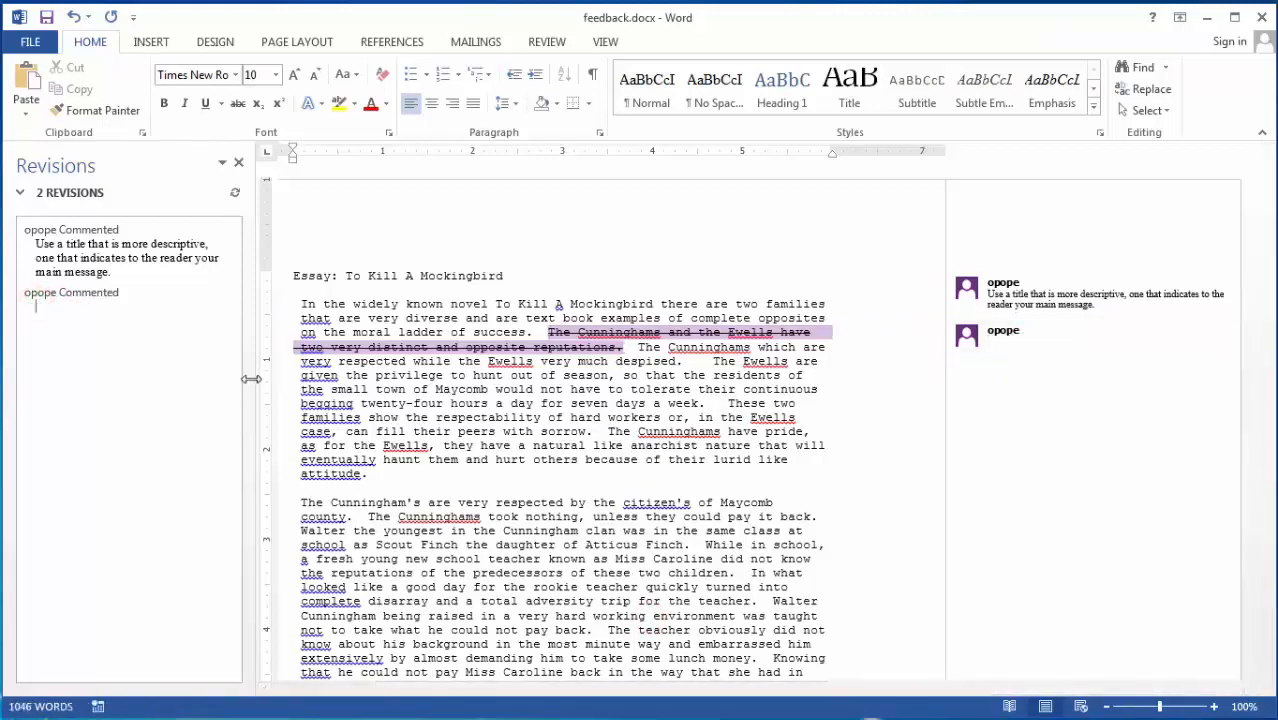
{"action": "left_click", "coordinate": [1035, 345]}
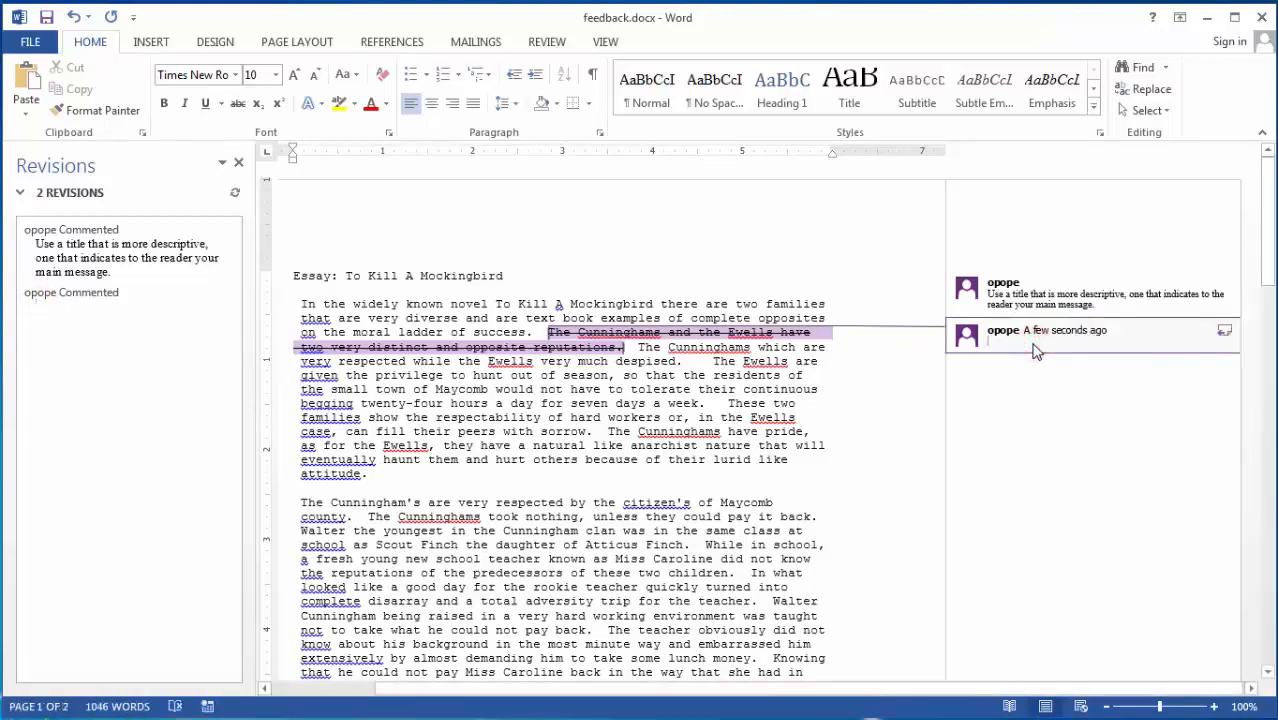
{"action": "type", "text": "This section is irreleva"}
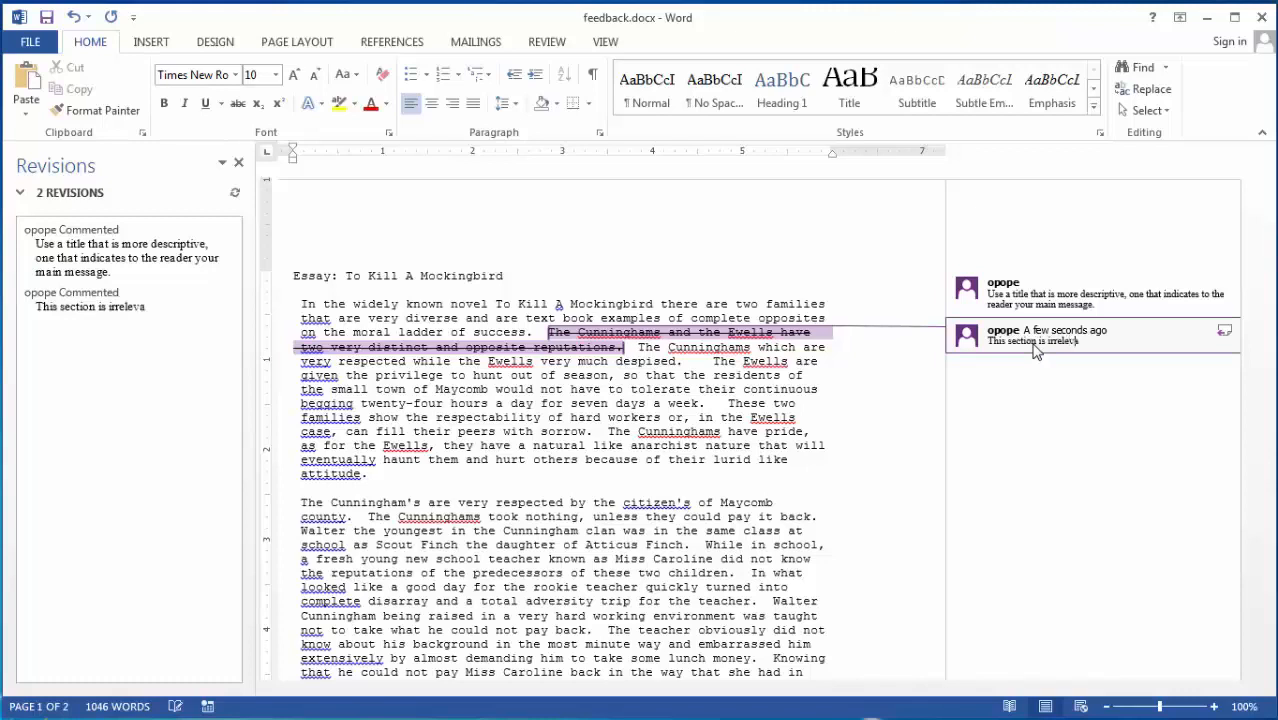
{"action": "type", "text": "T"}
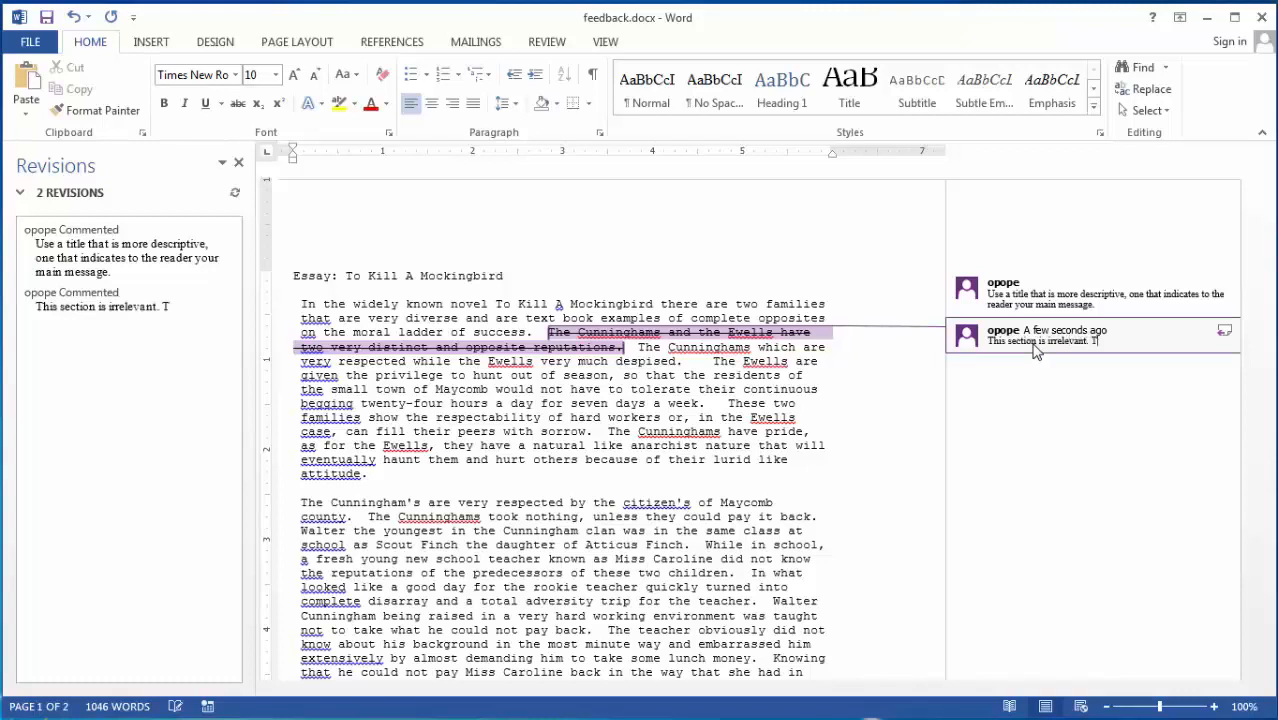
{"action": "type", "text": "ake this out."}
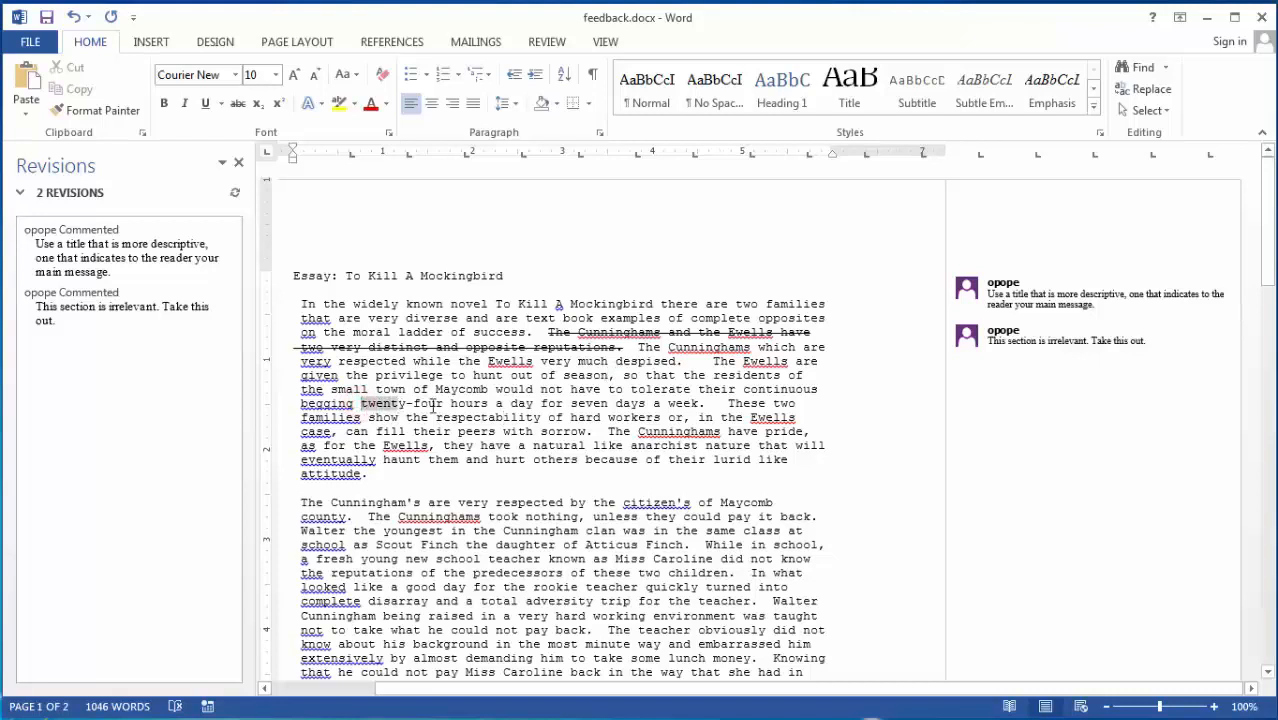
Step: Highlight 'twenty-four hours a day for seven days a week.' in yellow
{"action": "left_click_drag", "start_coordinate": [361, 403], "coordinate": [685, 403]}
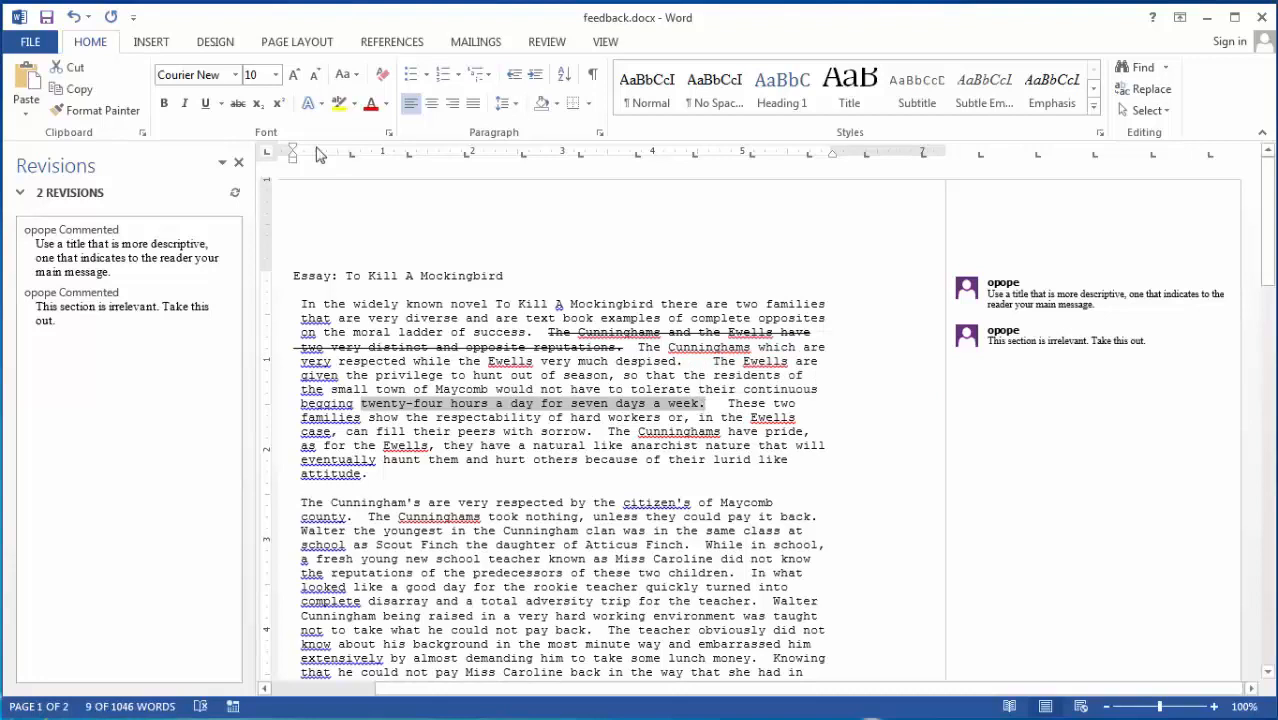
{"action": "left_click", "coordinate": [336, 103]}
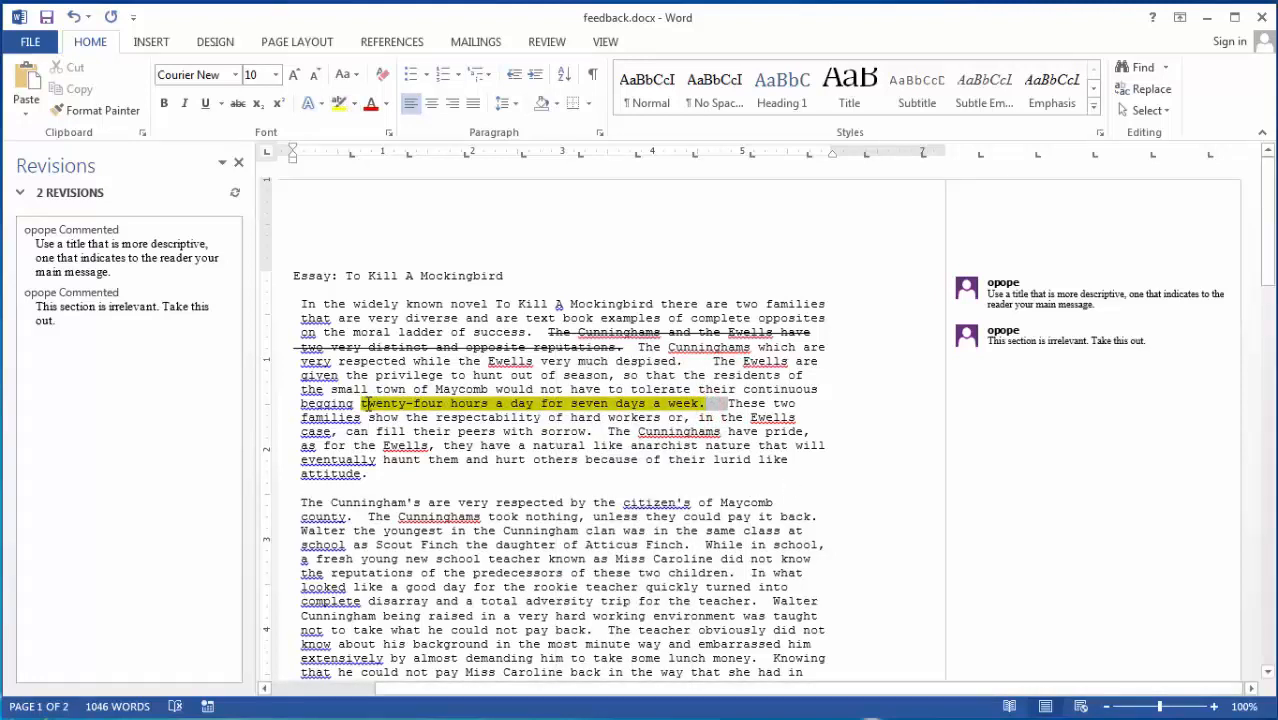
{"action": "right_click", "coordinate": [530, 403]}
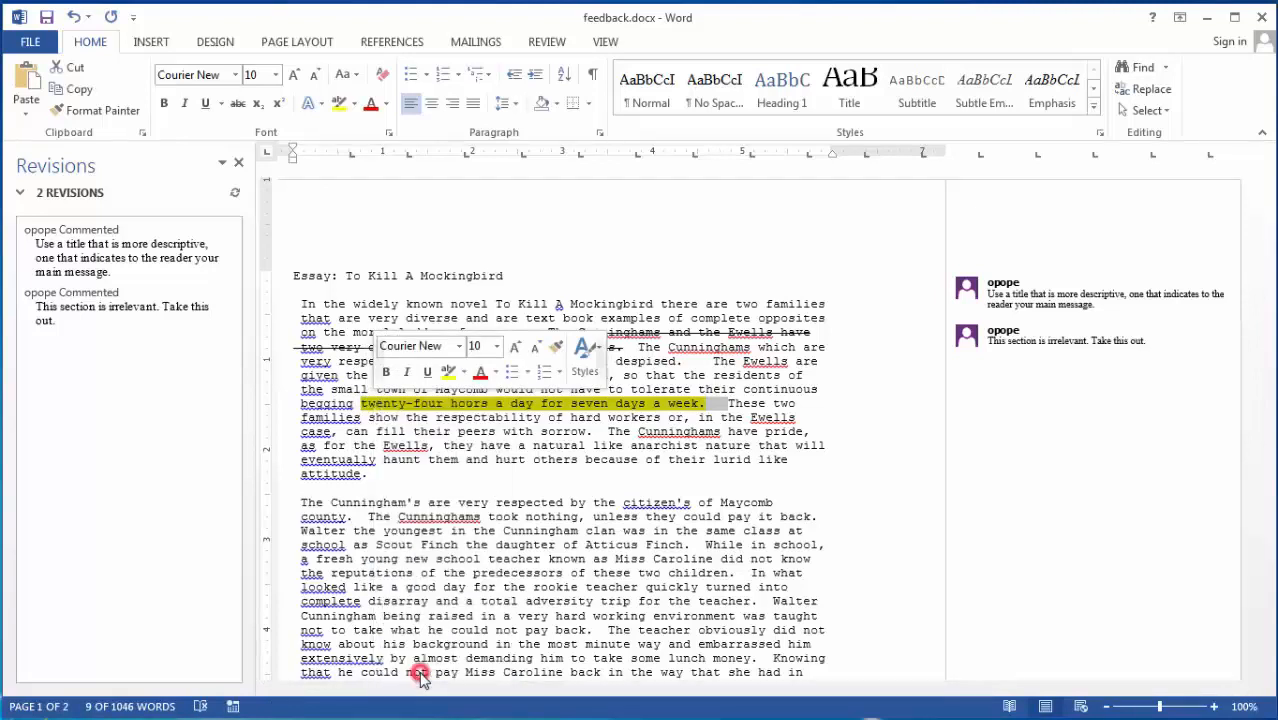
Step: Comment 'This is to show you the viewer how to use highlighter function' on the phrase
{"action": "left_click", "coordinate": [420, 672]}
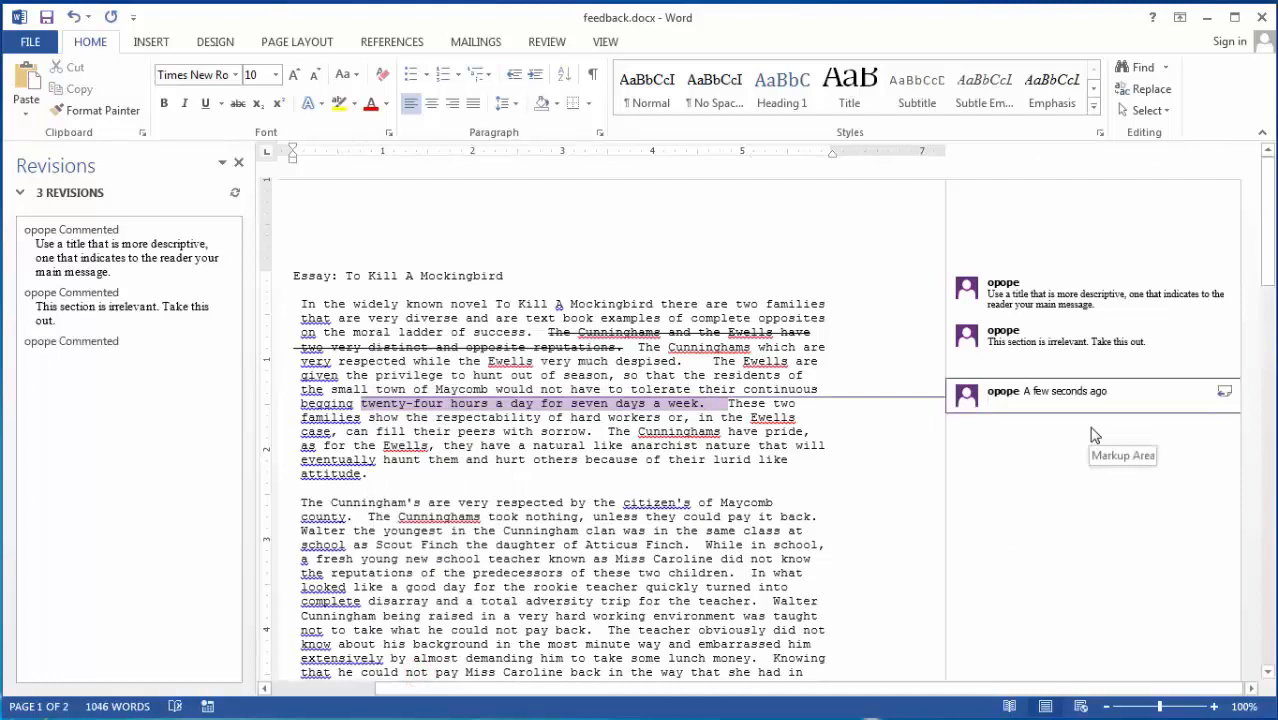
{"action": "type", "text": "This i"}
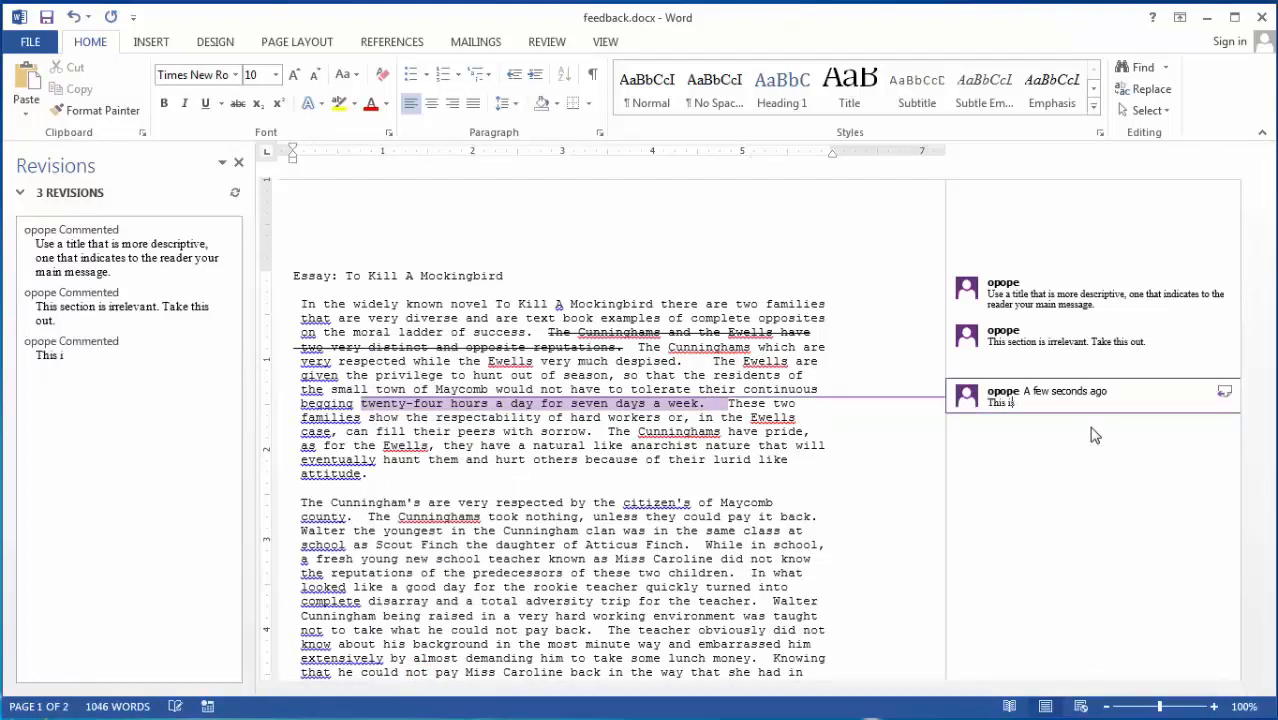
{"action": "type", "text": "s to show"}
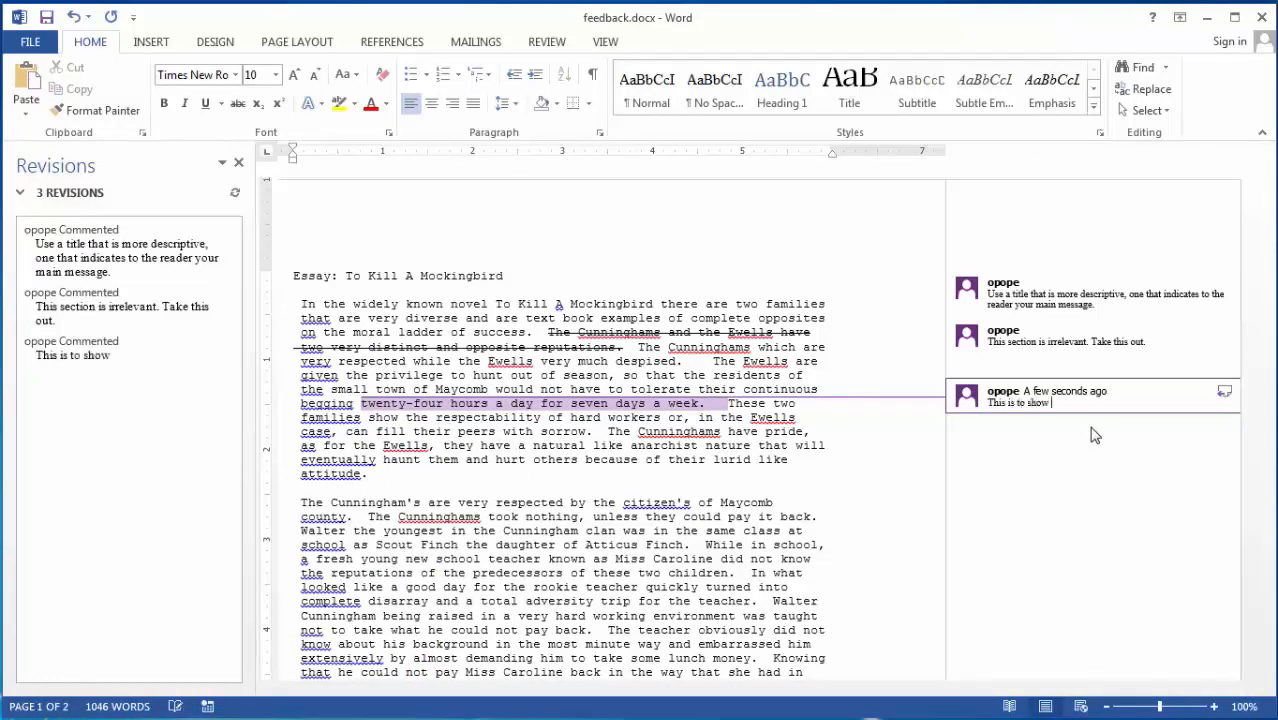
{"action": "type", "text": "you the viewer"}
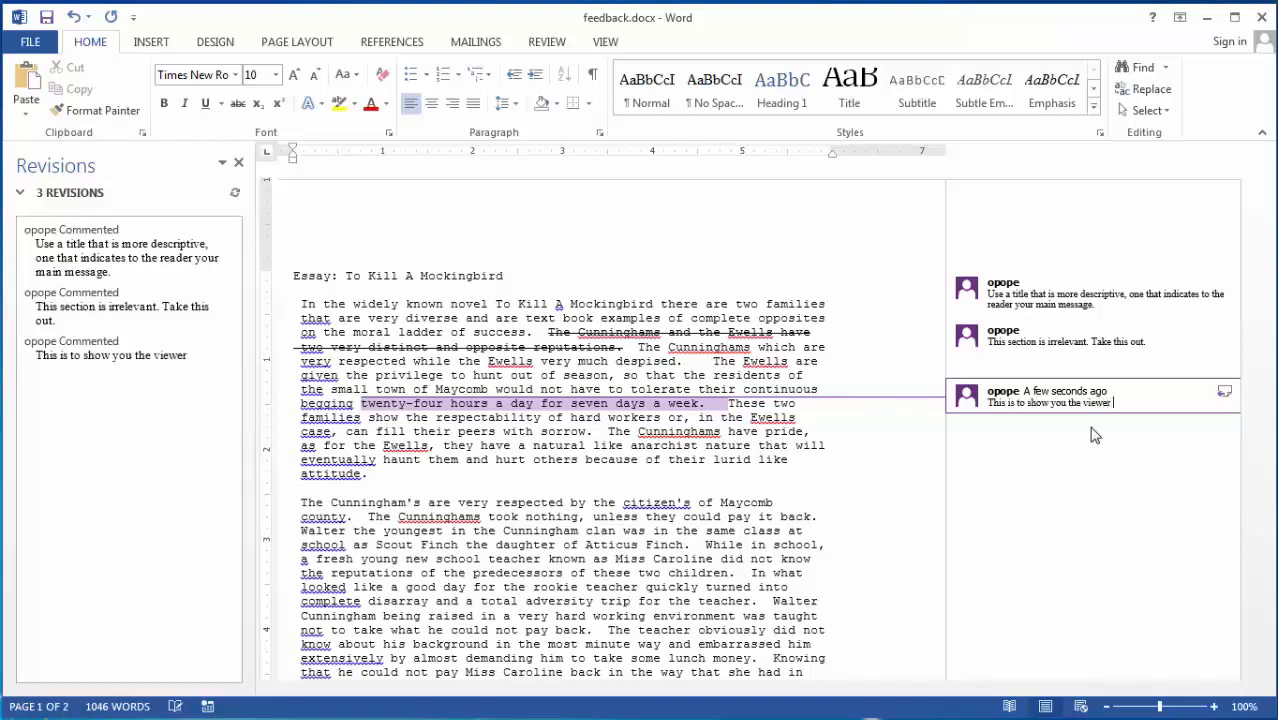
{"action": "type", "text": "how to use highlighter function"}
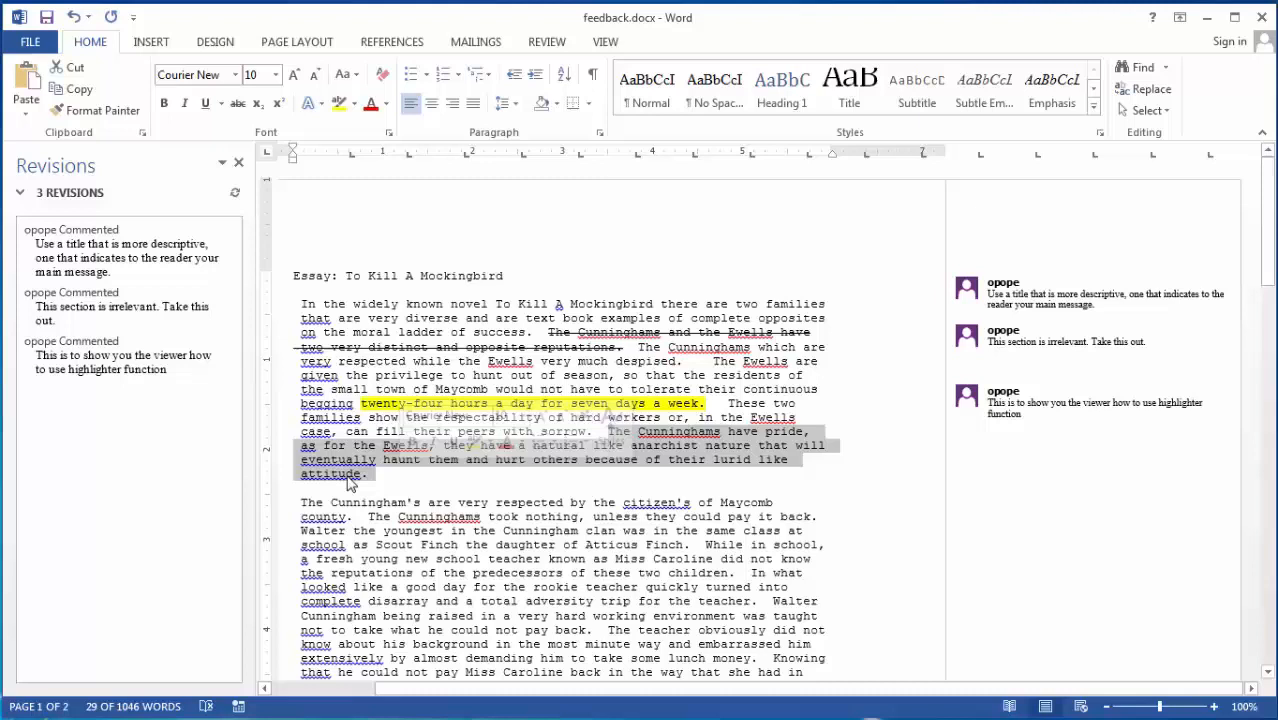
Step: Comment on the pride passage that it is awkward and repetitive, asking what the point is
{"action": "right_click", "coordinate": [350, 470]}
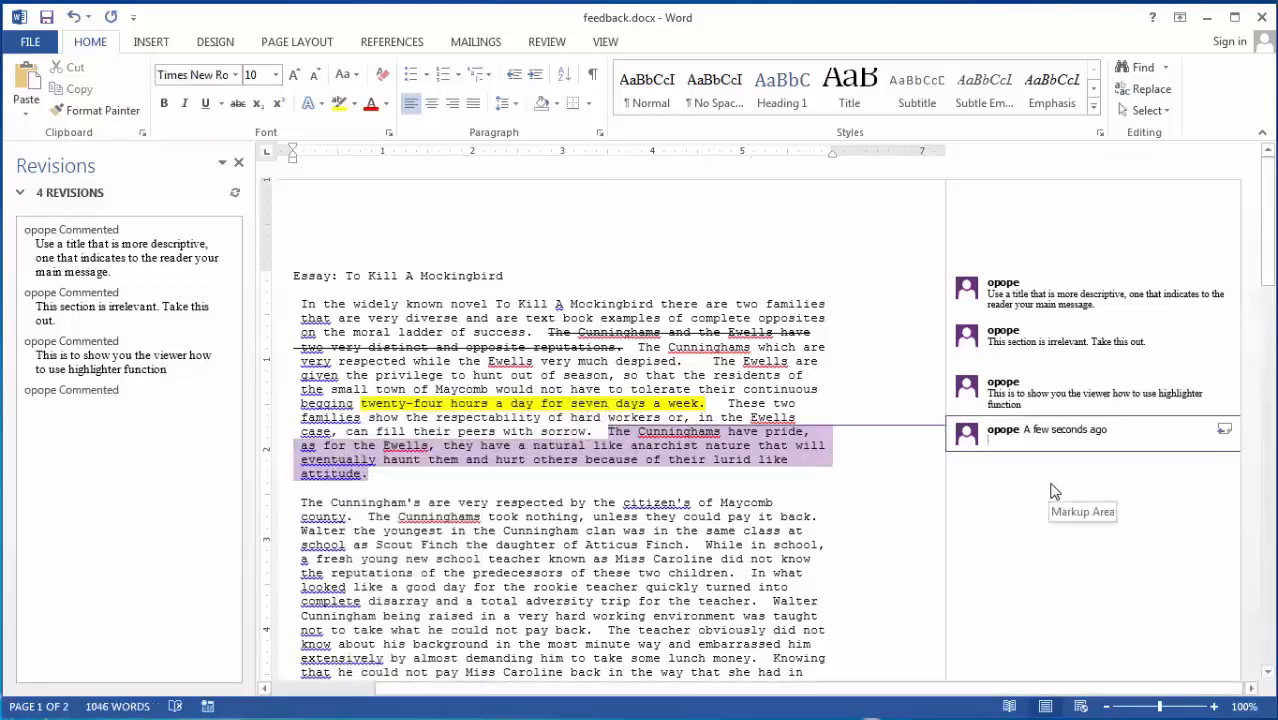
{"action": "type", "text": "T"}
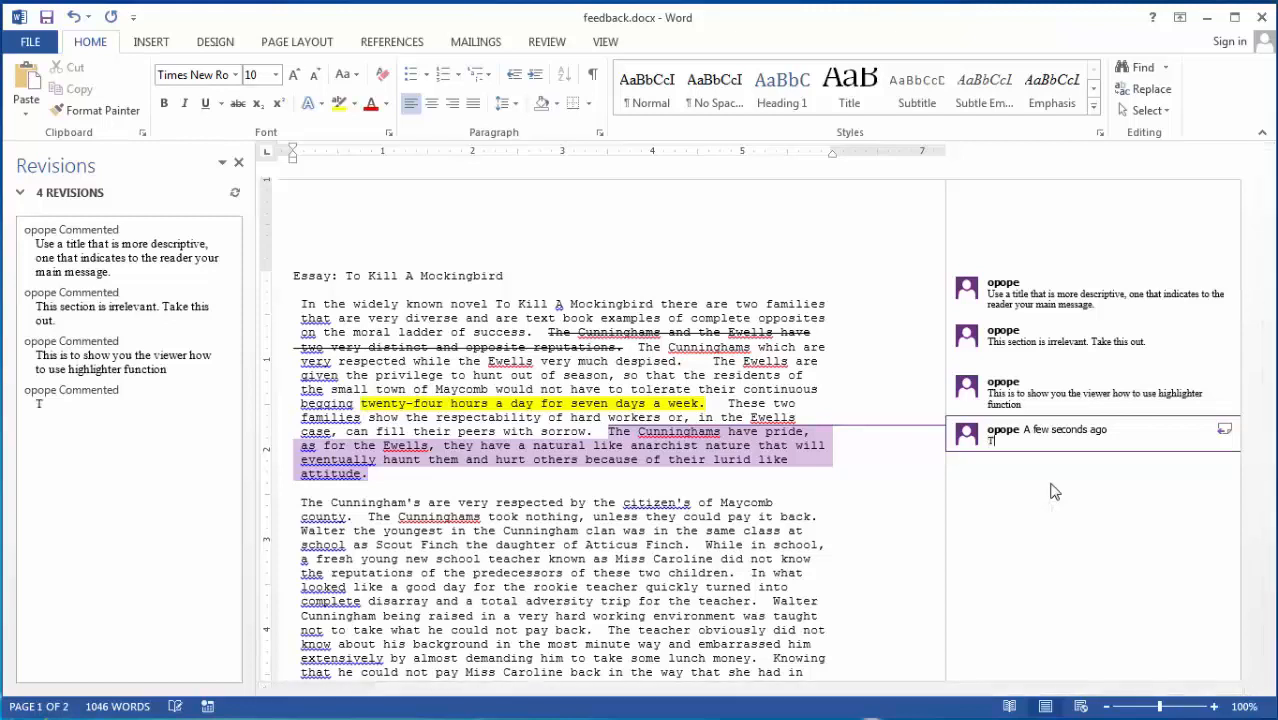
{"action": "type", "text": "his si"}
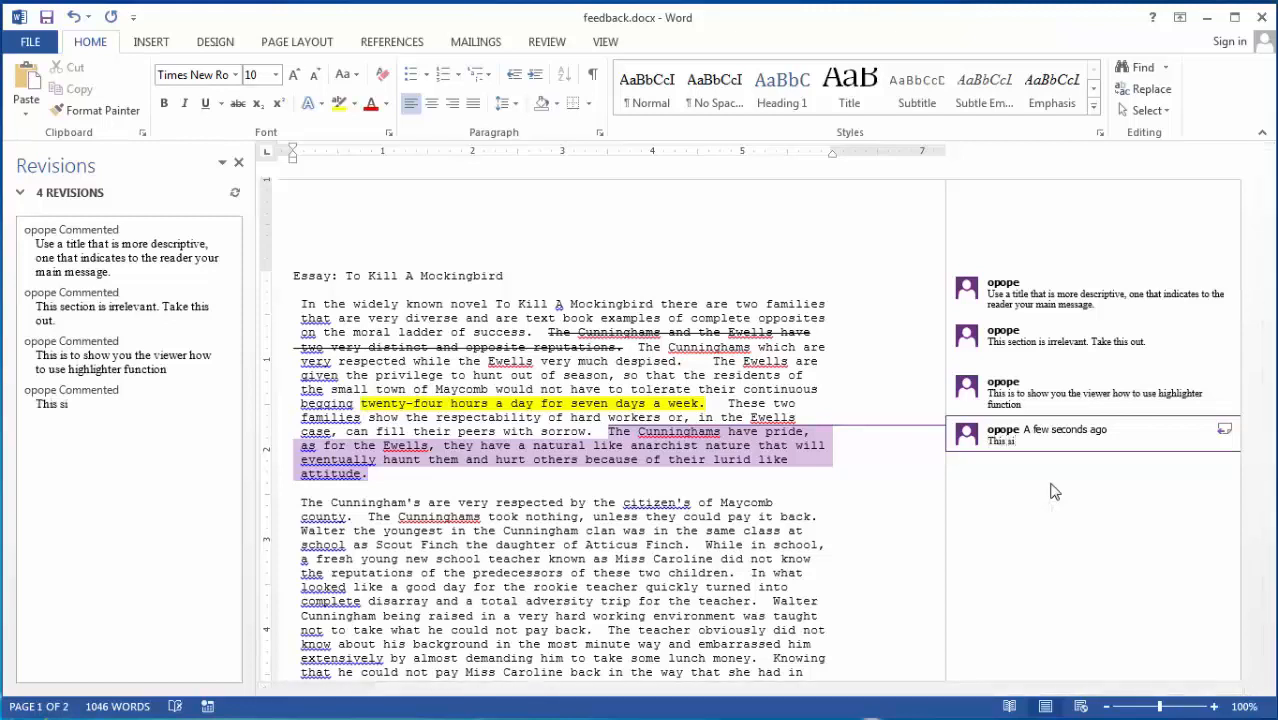
{"action": "type", "text": "very awkward"}
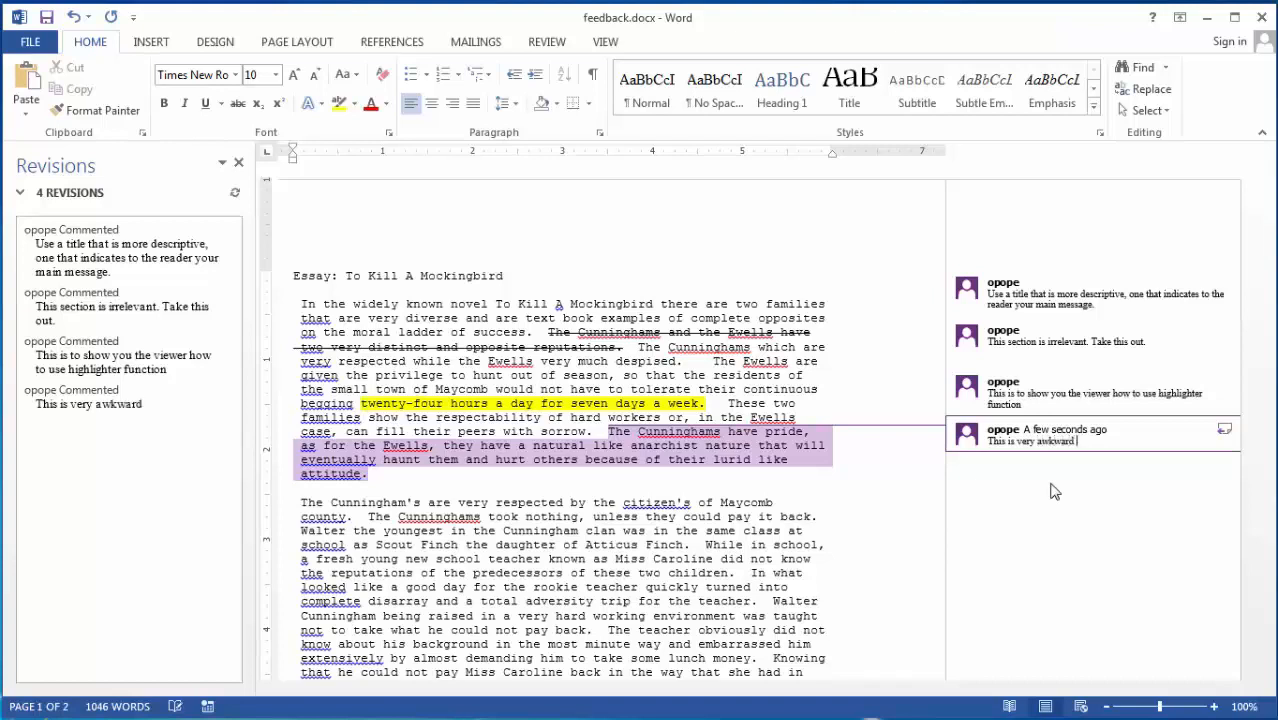
{"action": "type", "text": "and repetitive. I know hwat you"}
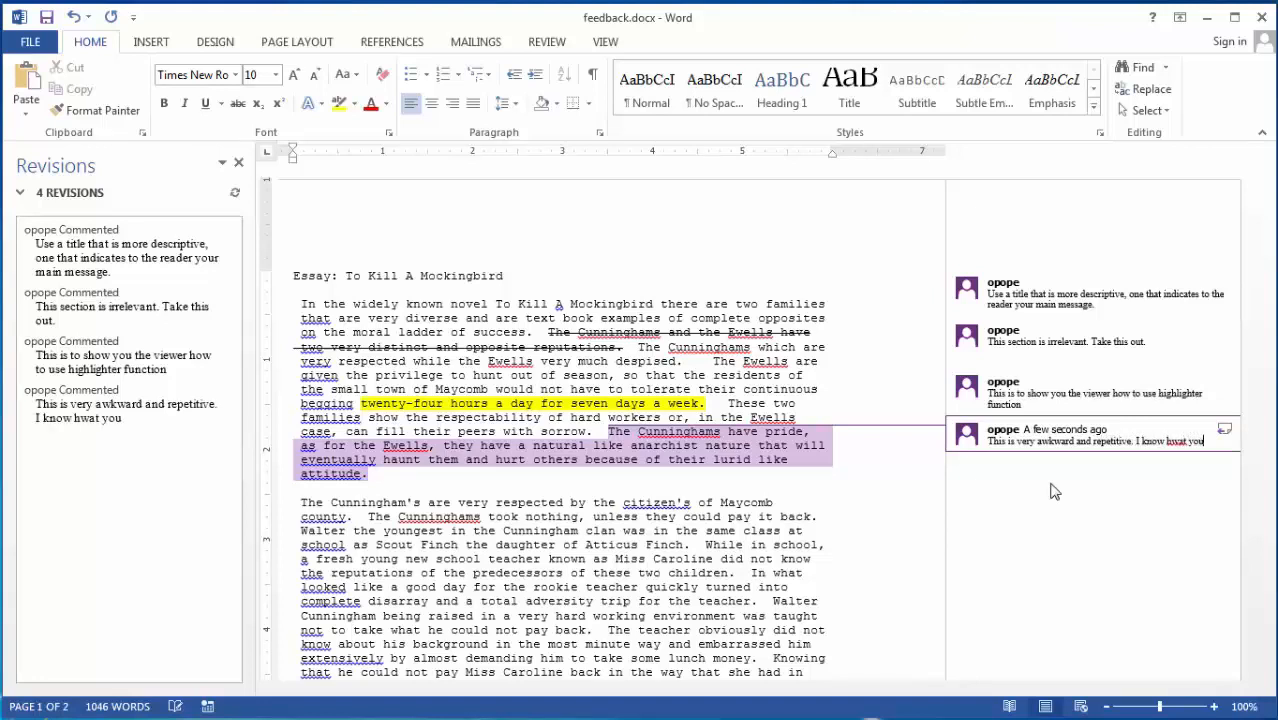
{"action": "type", "text": "are trying to"}
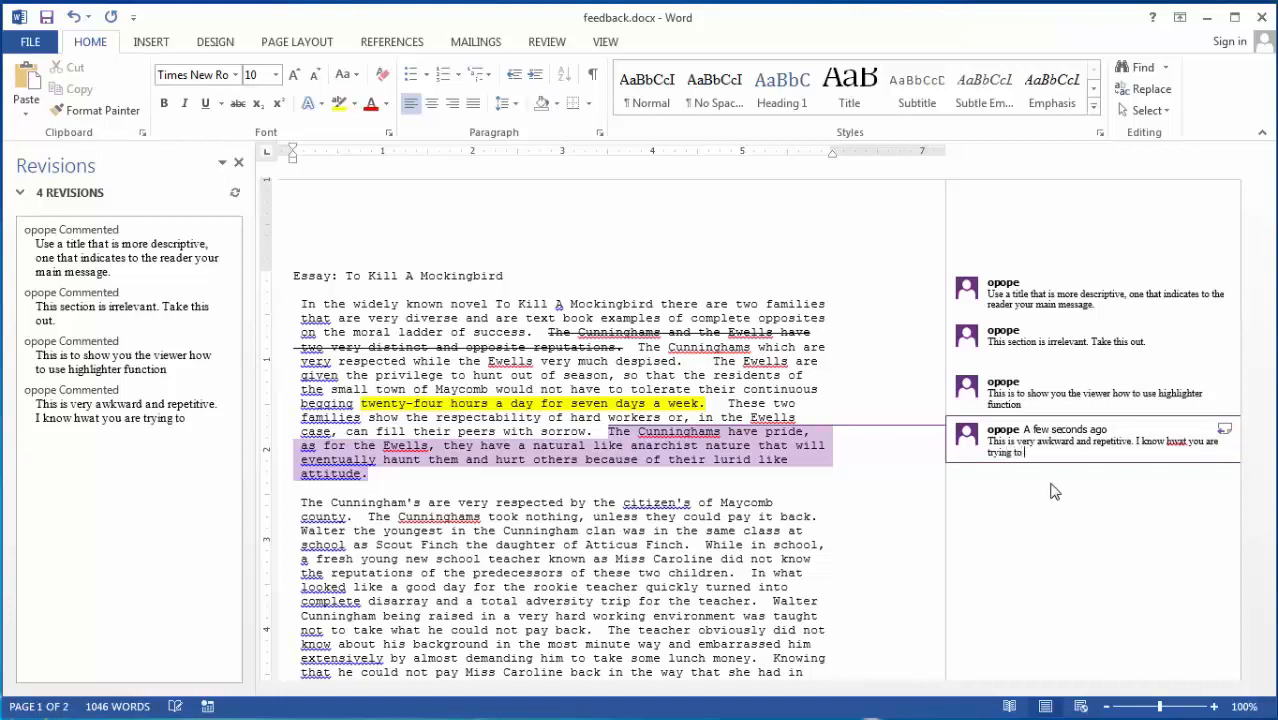
{"action": "type", "text": "say here,"}
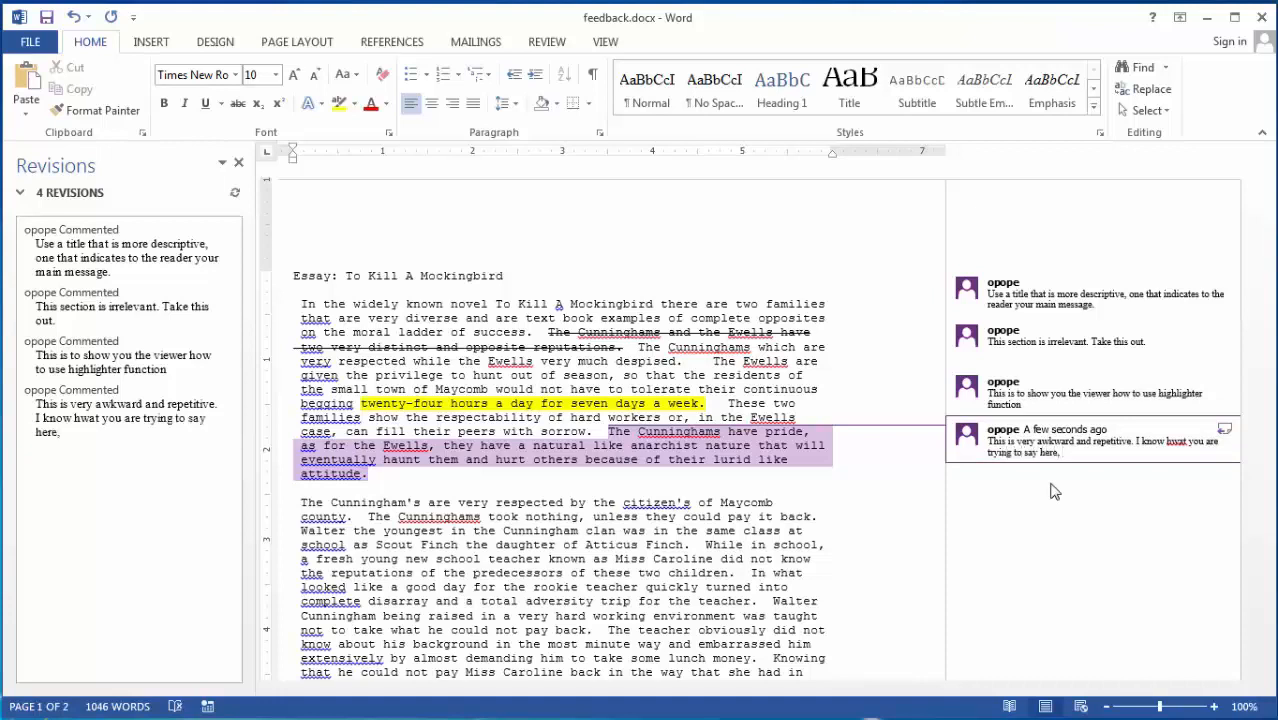
{"action": "type", "text": "but there has to"}
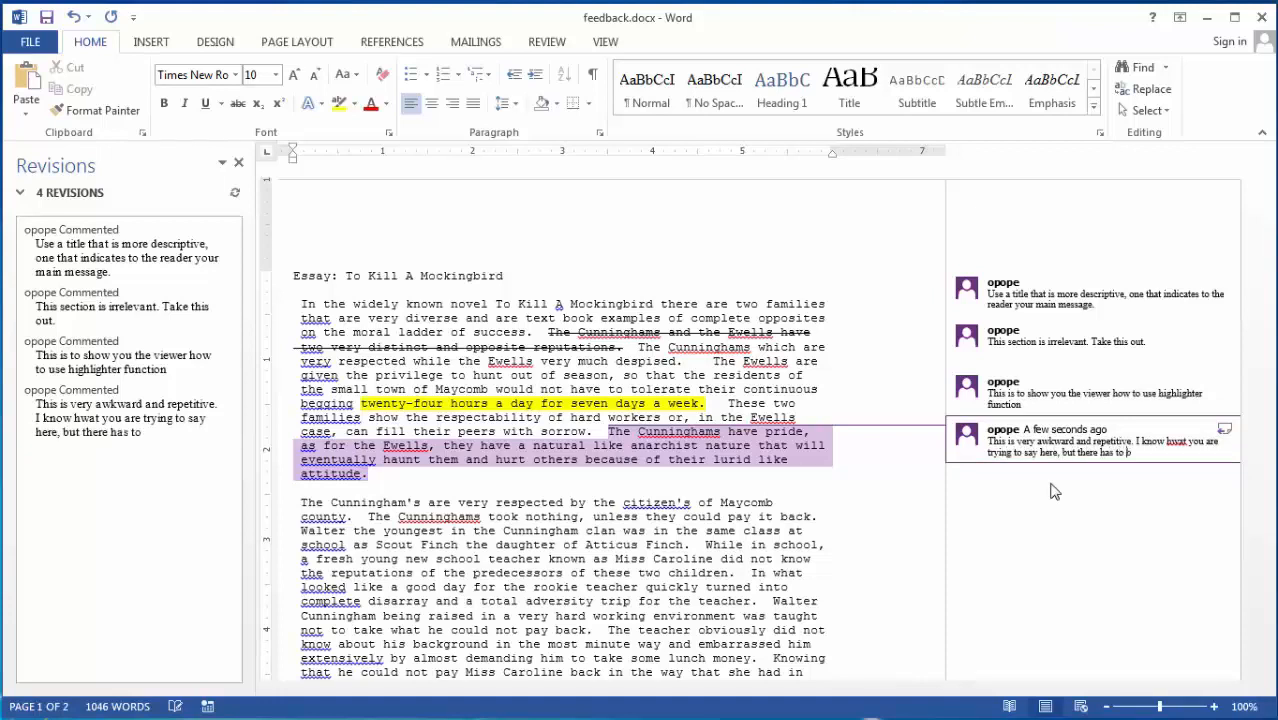
{"action": "type", "text": "be a better wa"}
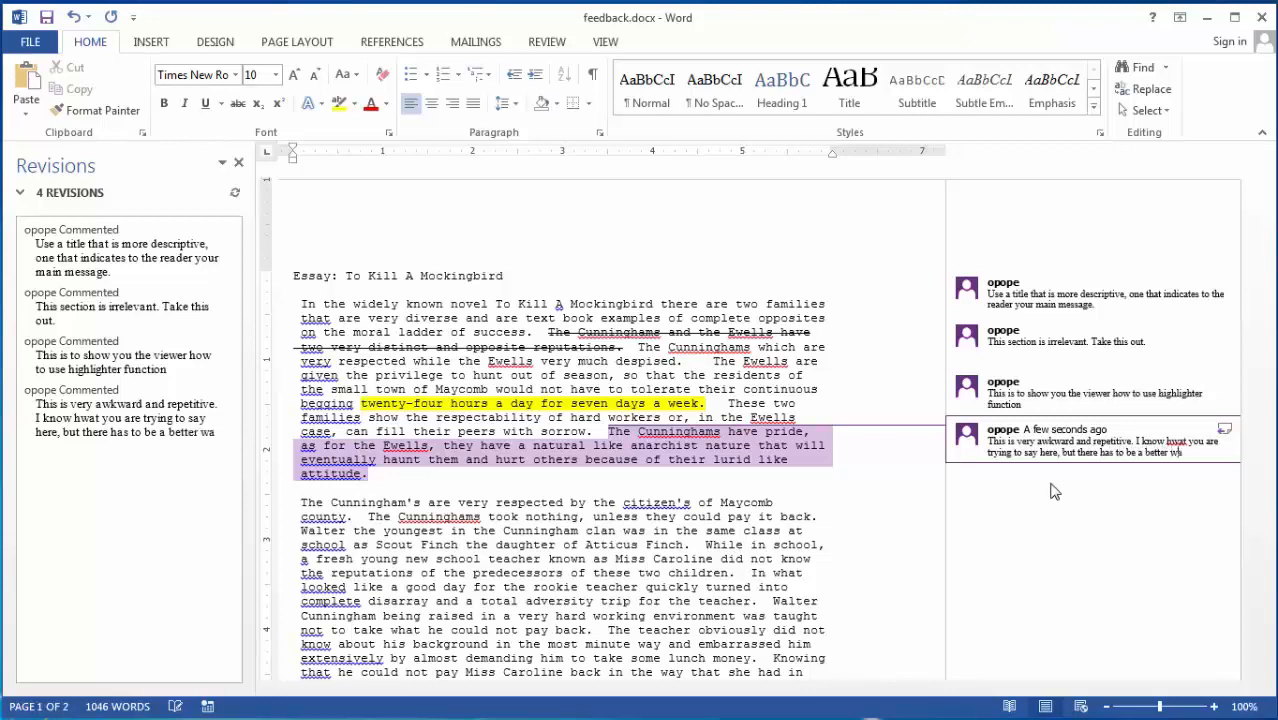
{"action": "type", "text": "way to"}
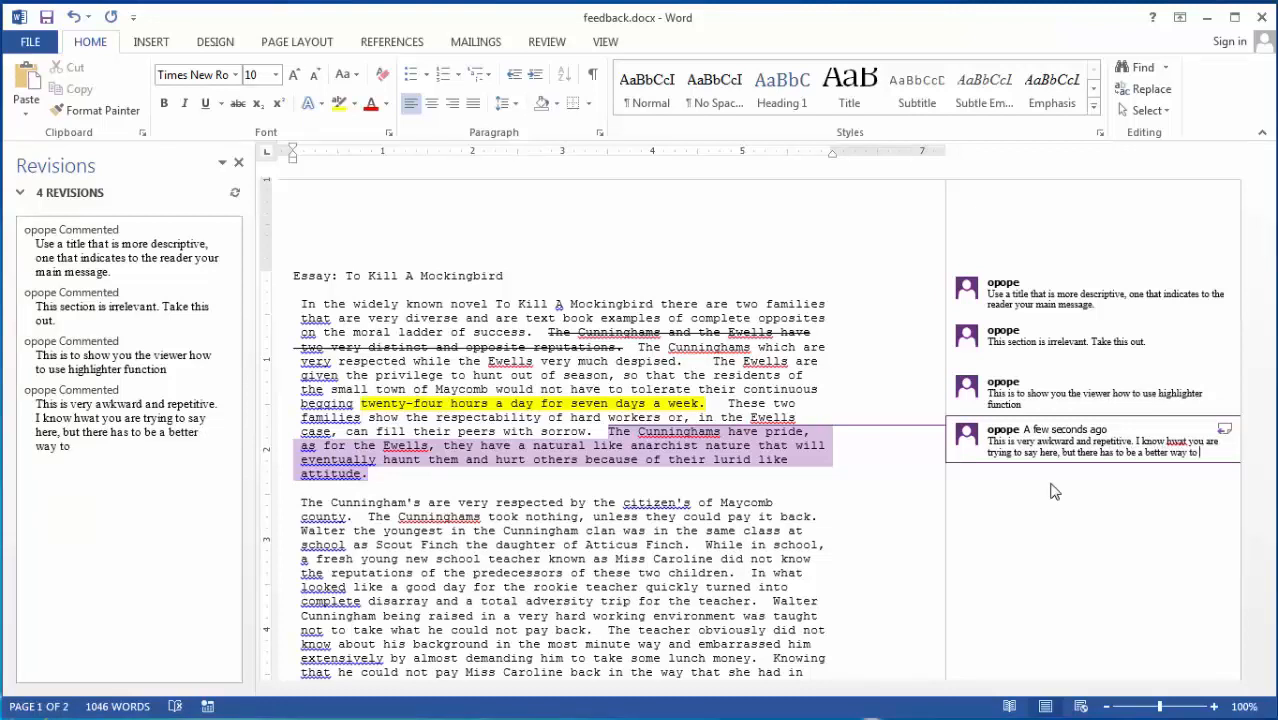
{"action": "type", "text": "write it"}
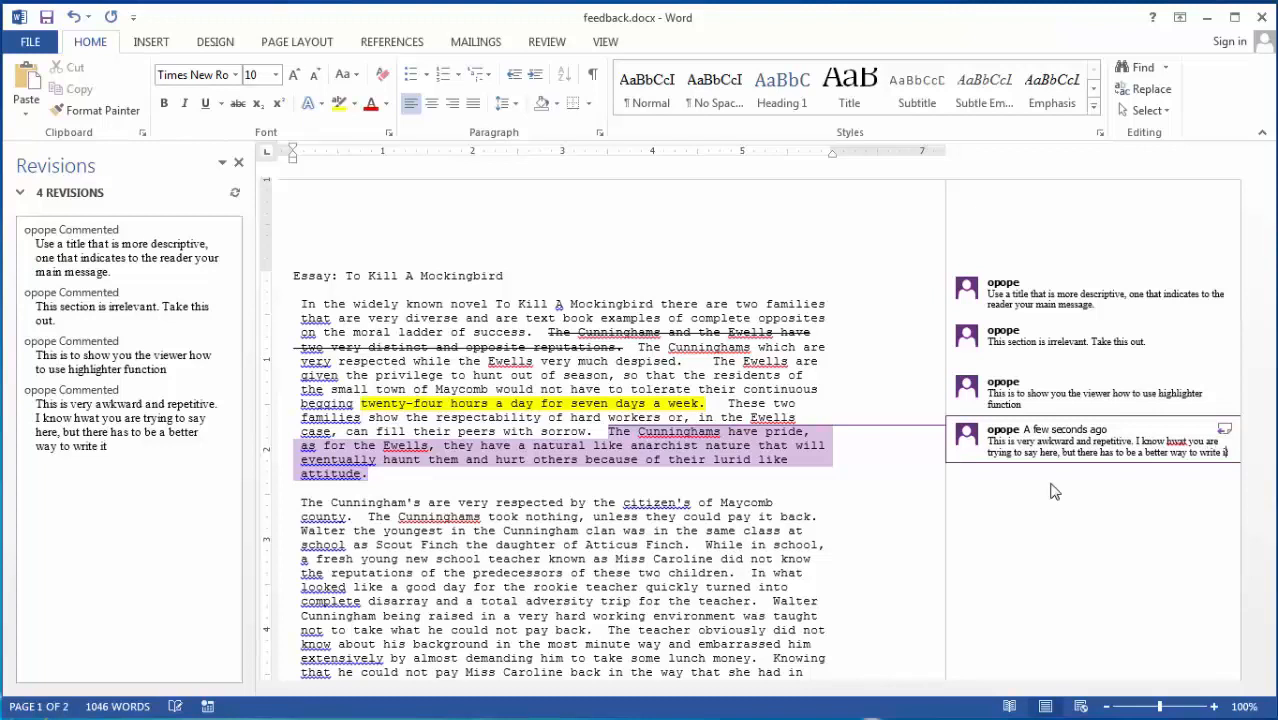
{"action": "type", "text": "What is the ultimate"}
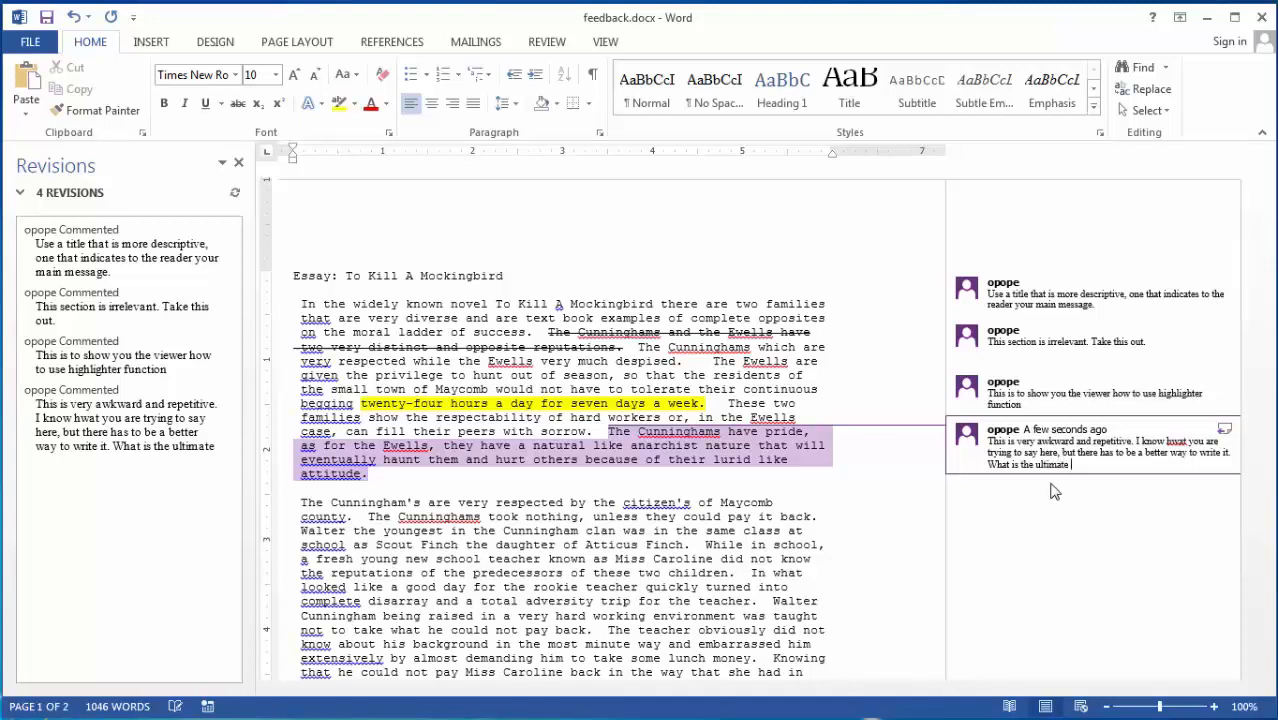
{"action": "type", "text": "point you are trying to make here?"}
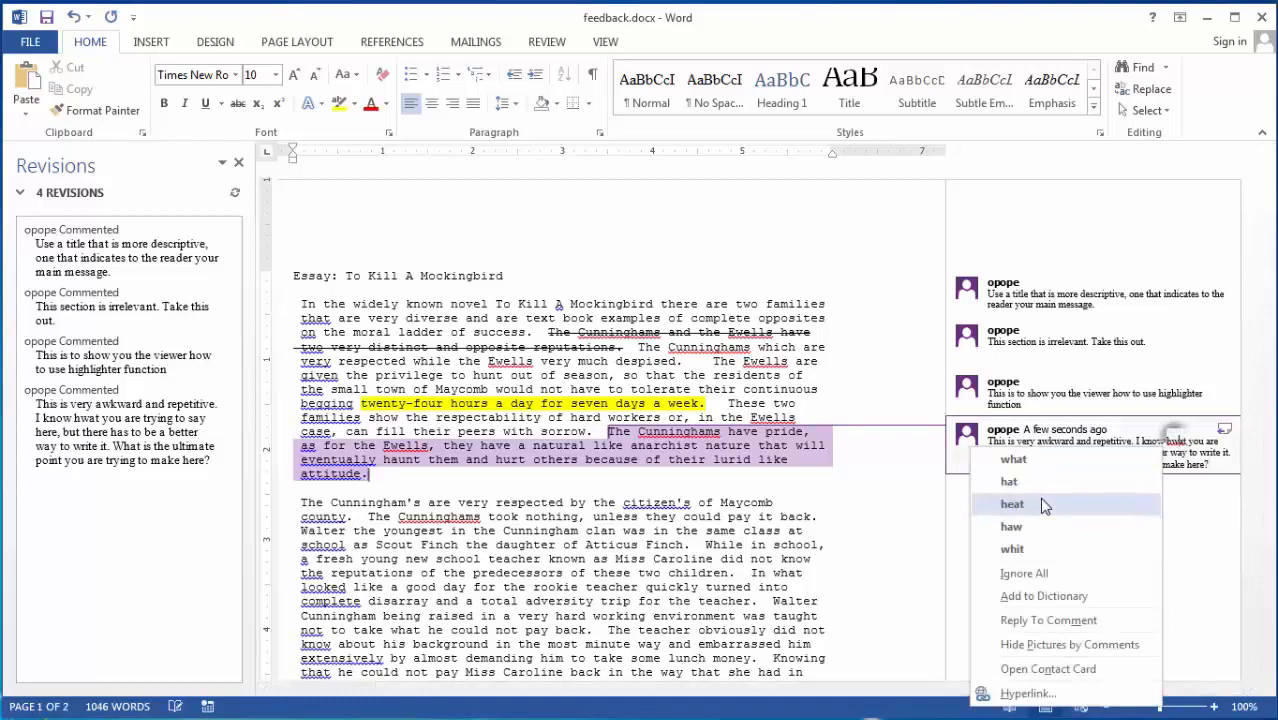
{"action": "left_click", "coordinate": [547, 41]}
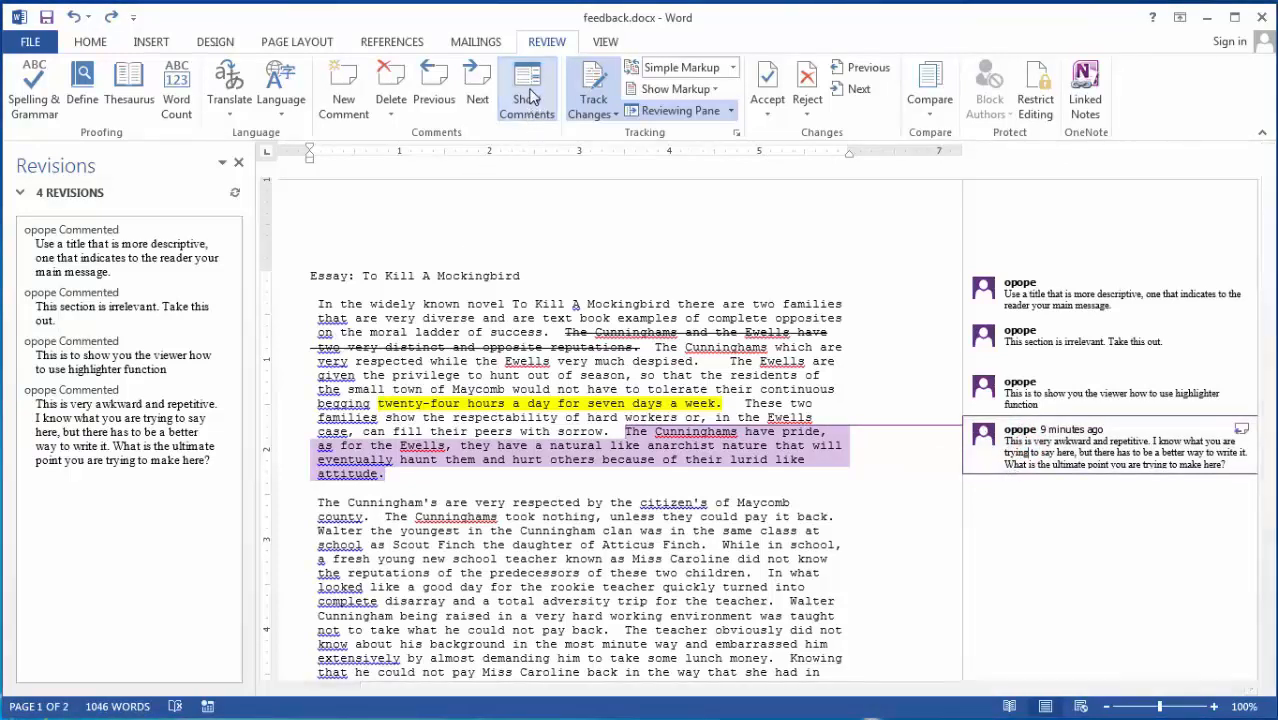
{"action": "mouse_move", "coordinate": [526, 88]}
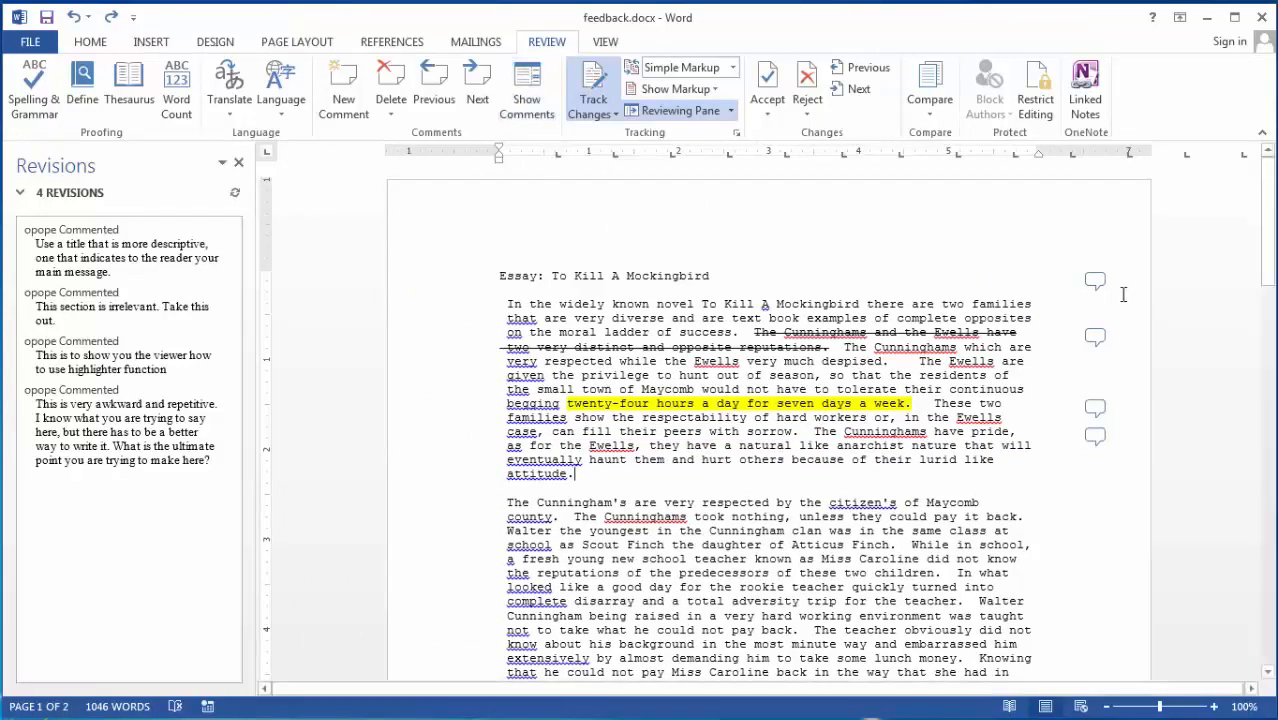
{"action": "mouse_move", "coordinate": [1095, 280]}
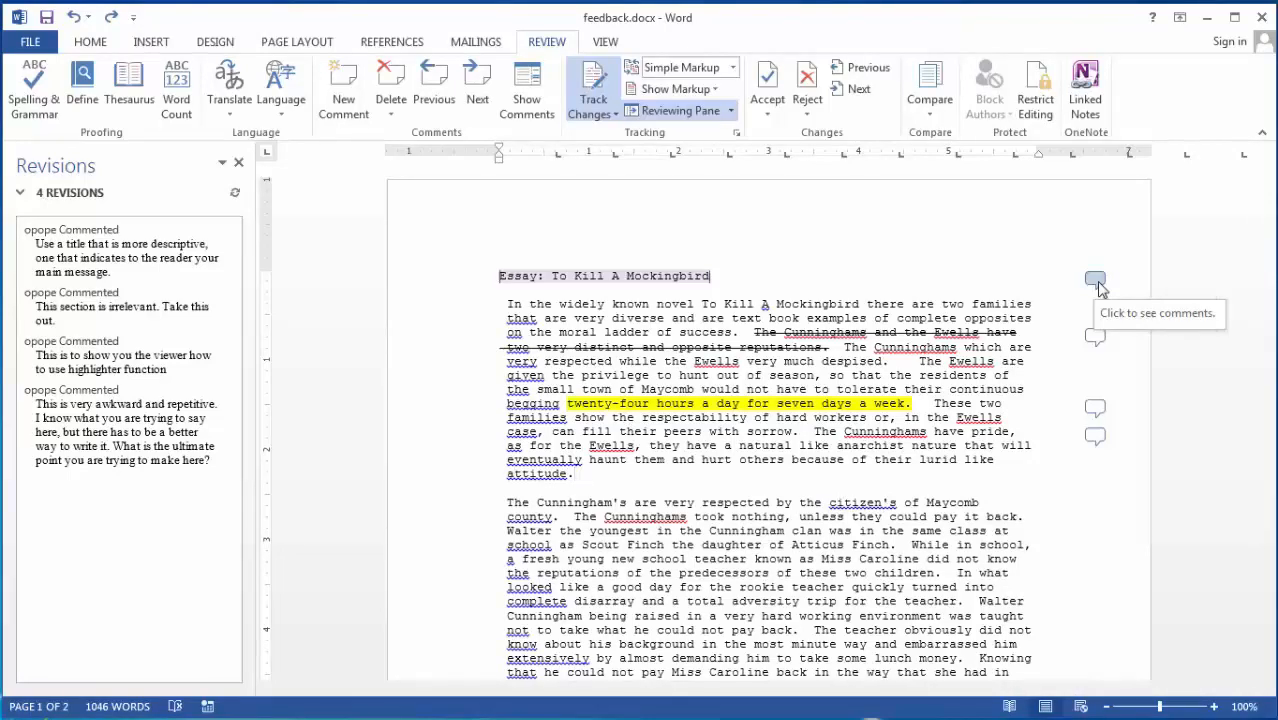
Step: Preview the title comment from its margin icon
{"action": "left_click", "coordinate": [1095, 280]}
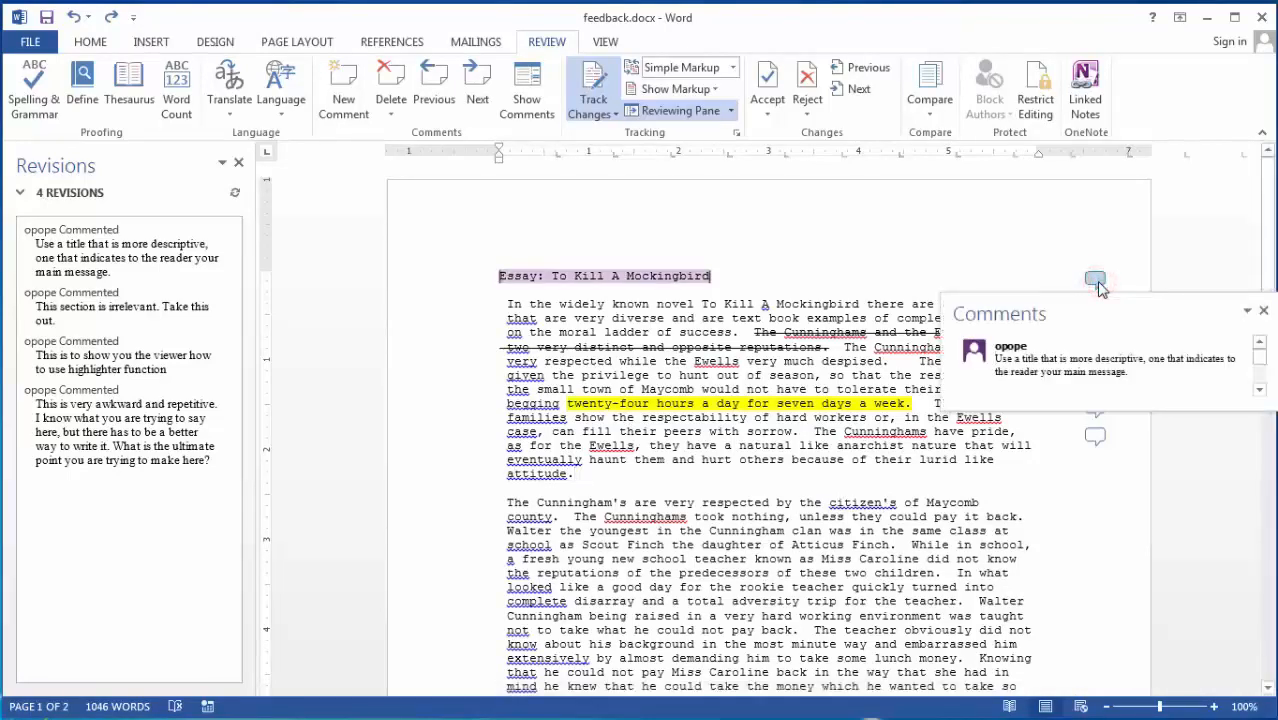
{"action": "mouse_move", "coordinate": [1095, 279]}
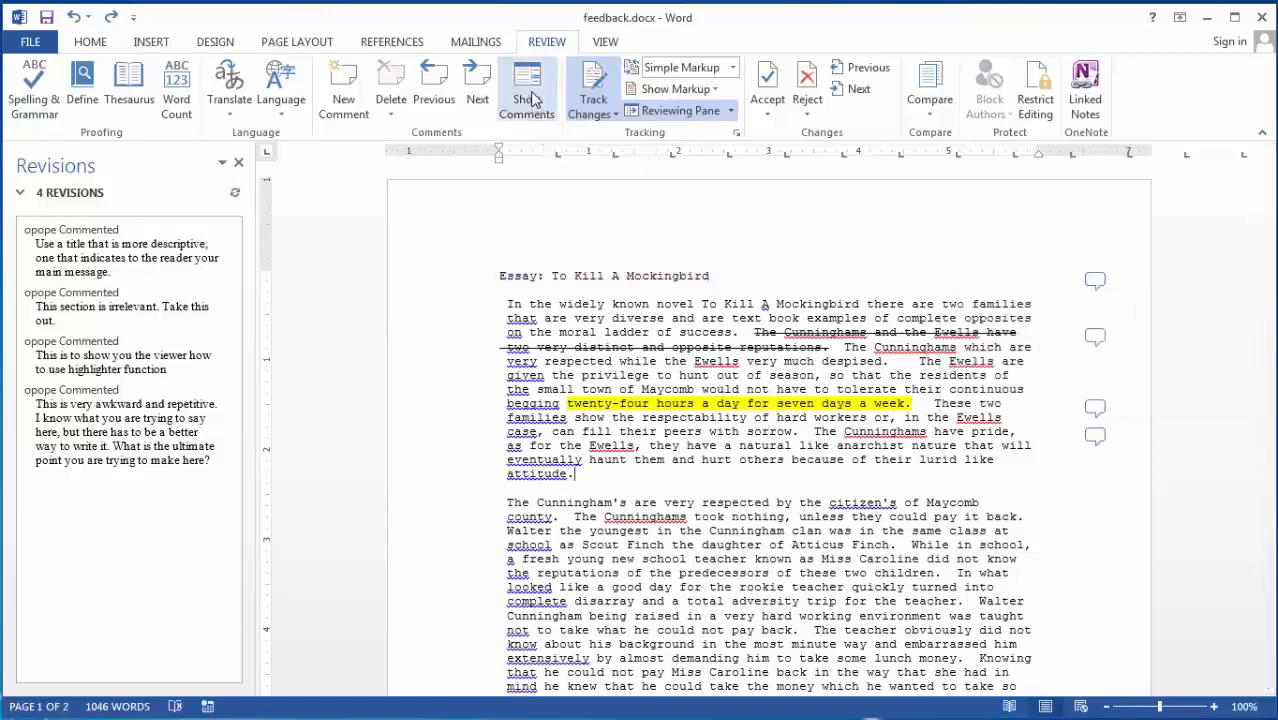
{"action": "mouse_move", "coordinate": [527, 85]}
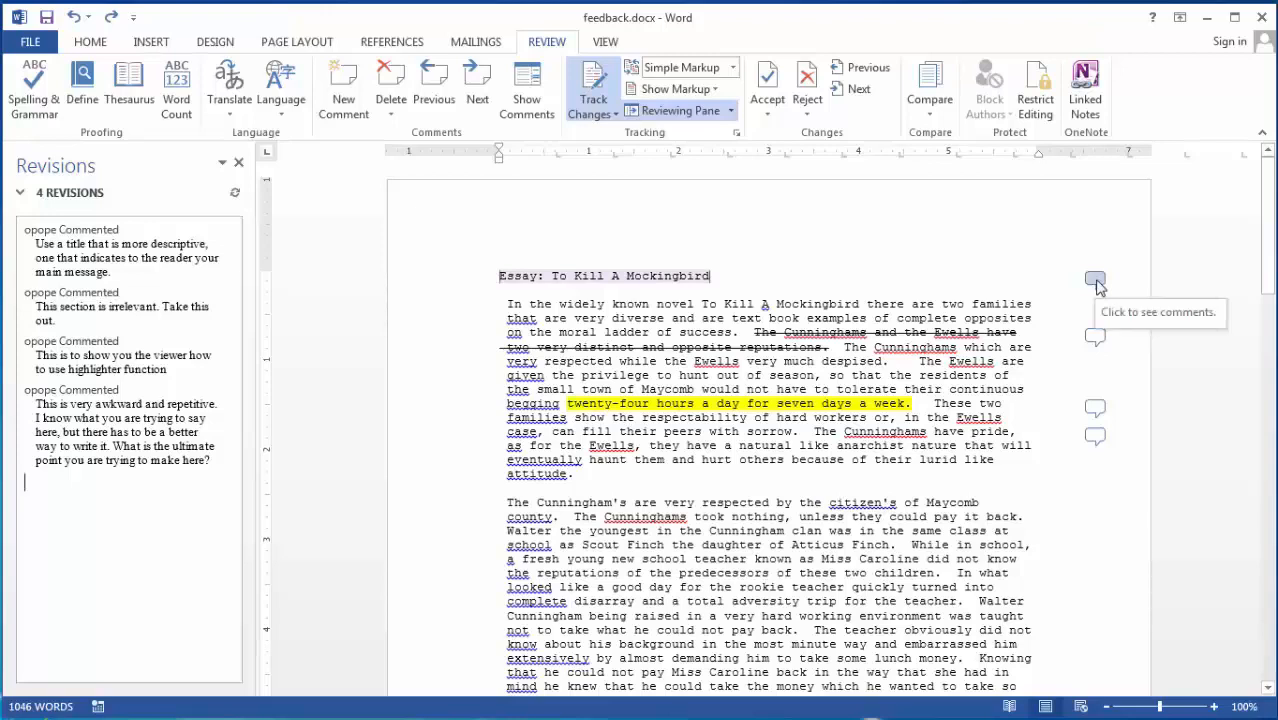
{"action": "mouse_move", "coordinate": [670, 194]}
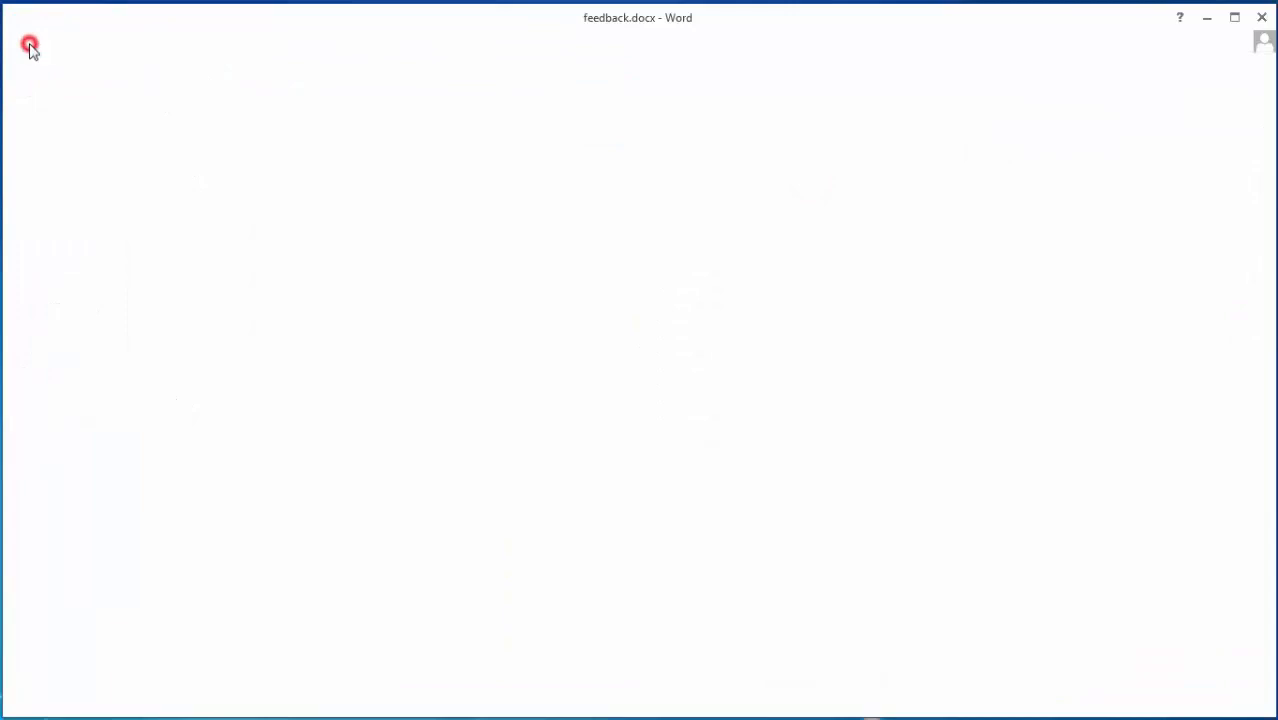
Step: Save the essay to feedback.docx and return to the document
{"action": "left_click", "coordinate": [29, 45]}
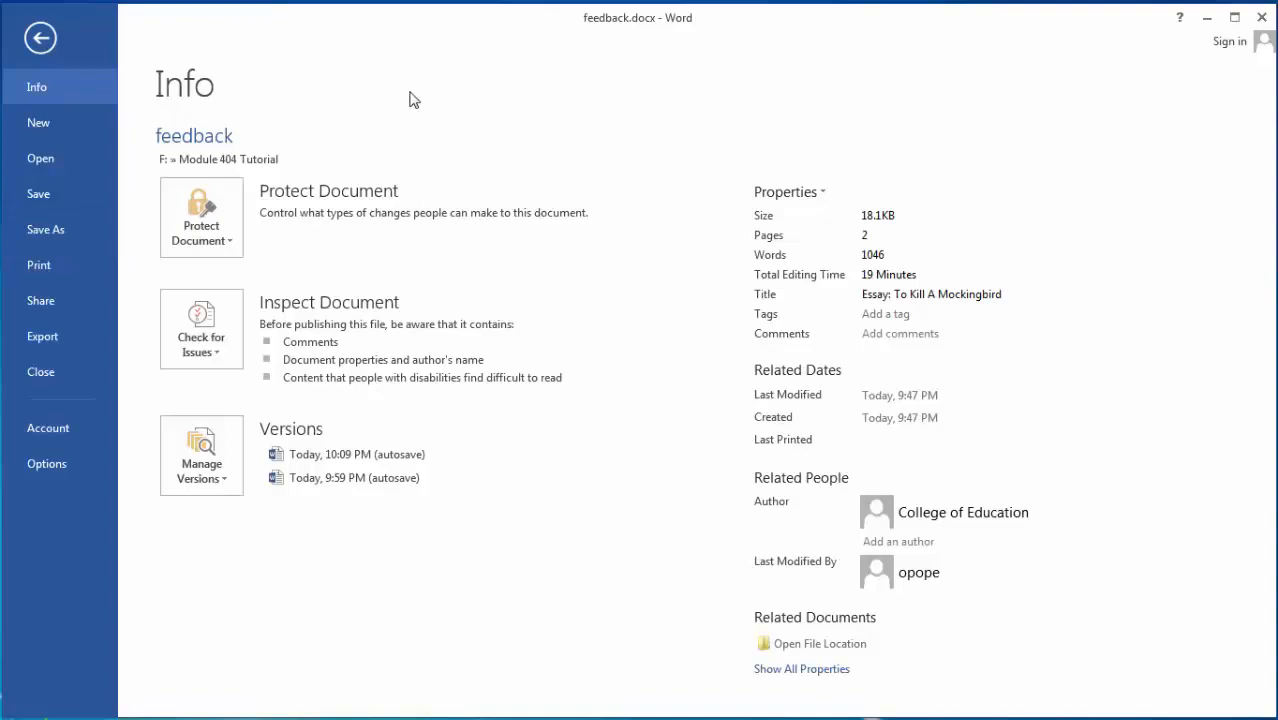
{"action": "left_click", "coordinate": [40, 37]}
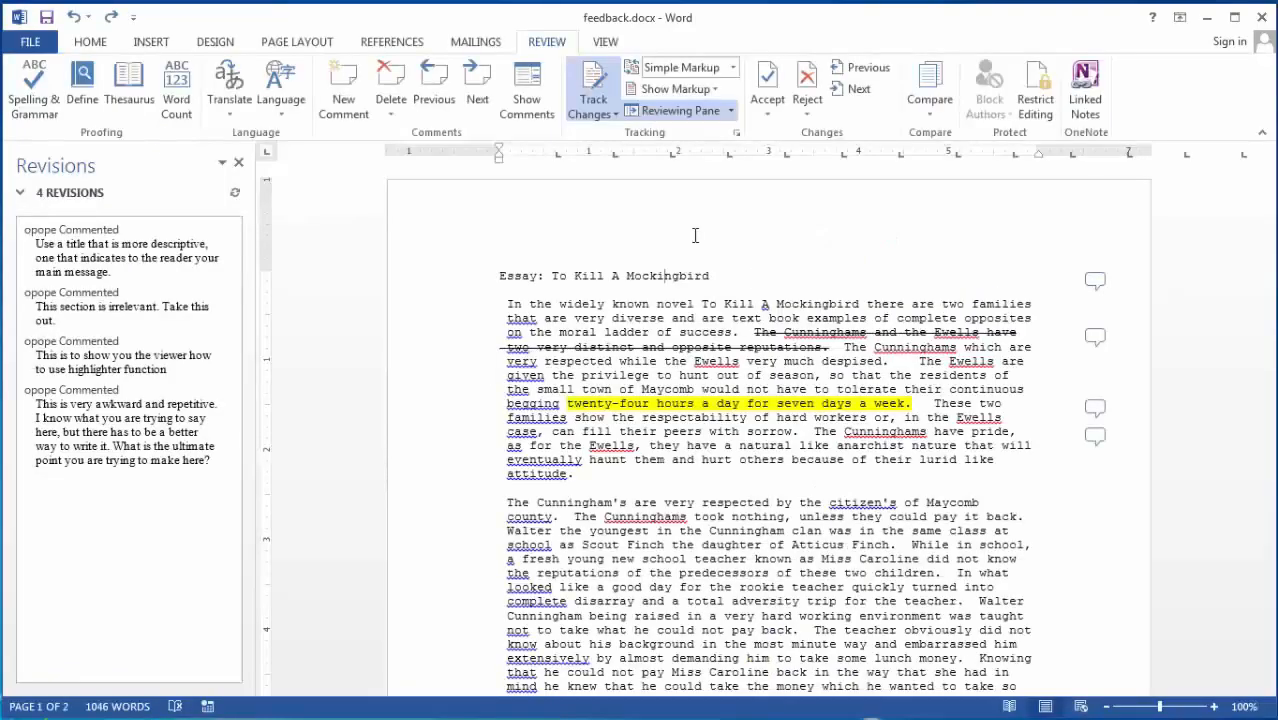